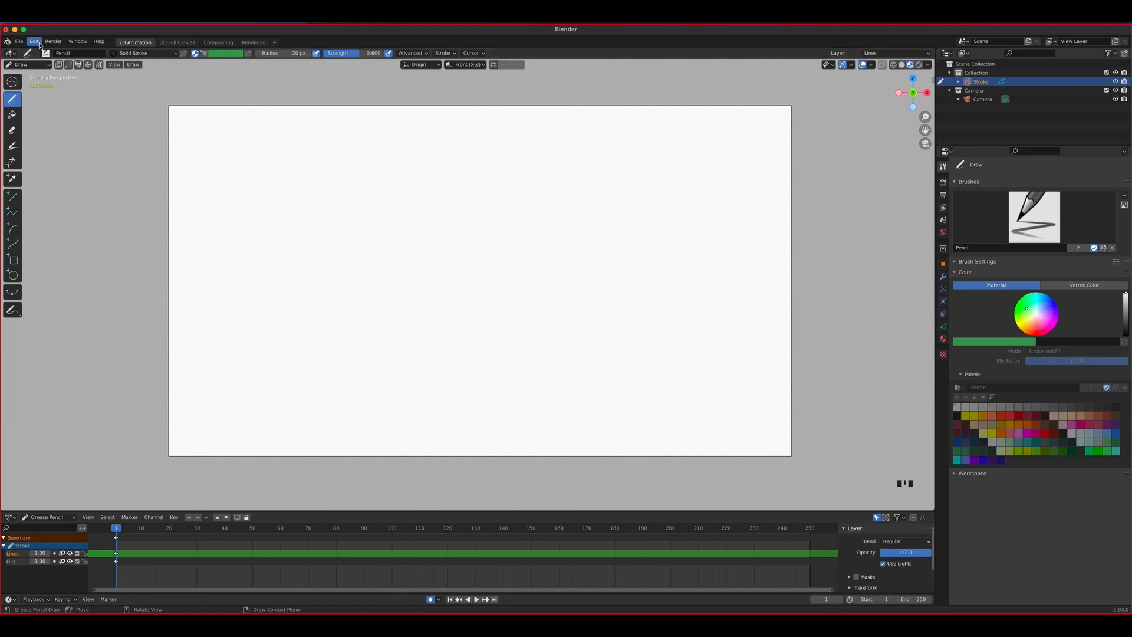
Open Preferences from the Edit menu, landing on the Add-ons section.
{"action": "left_click", "coordinate": [33, 41]}
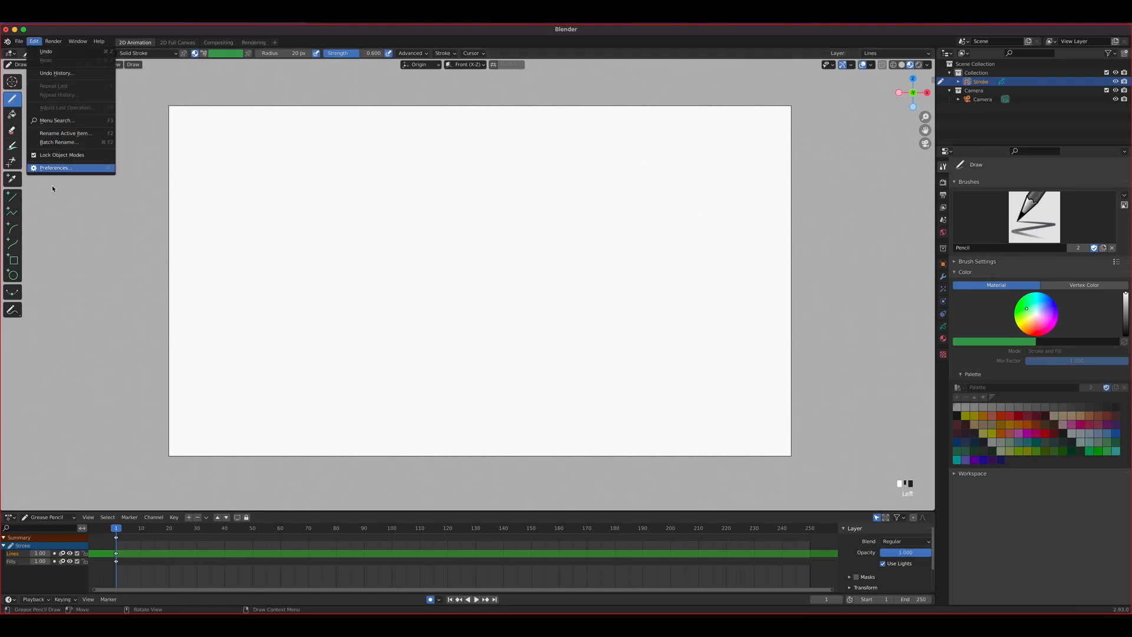
{"action": "mouse_move", "coordinate": [56, 167]}
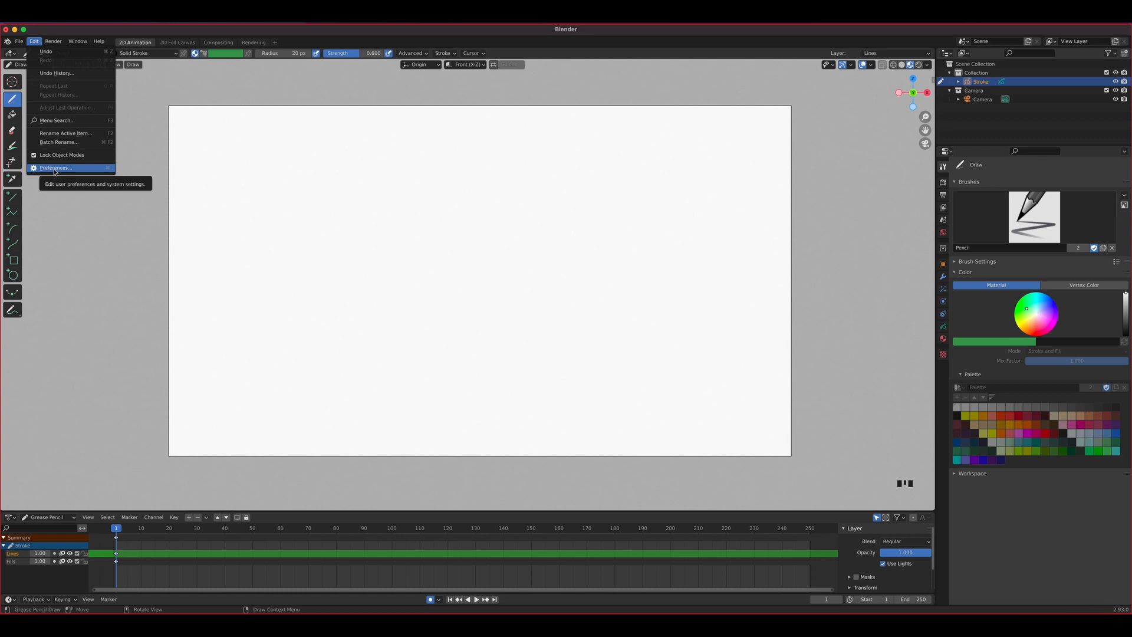
{"action": "left_click", "coordinate": [54, 168]}
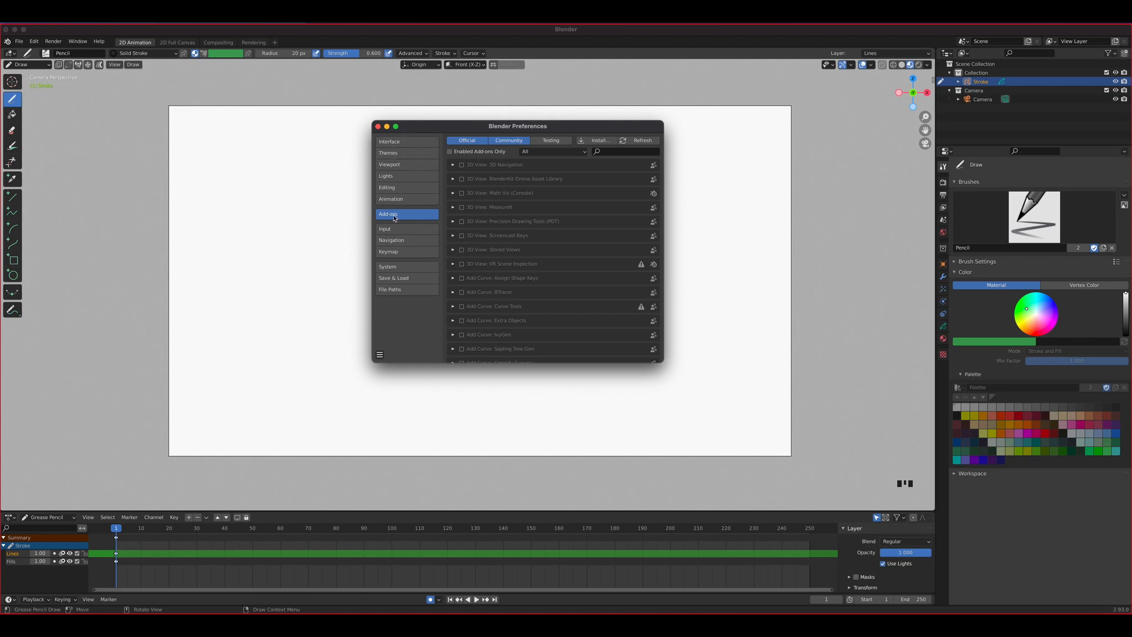
{"action": "mouse_move", "coordinate": [404, 216]}
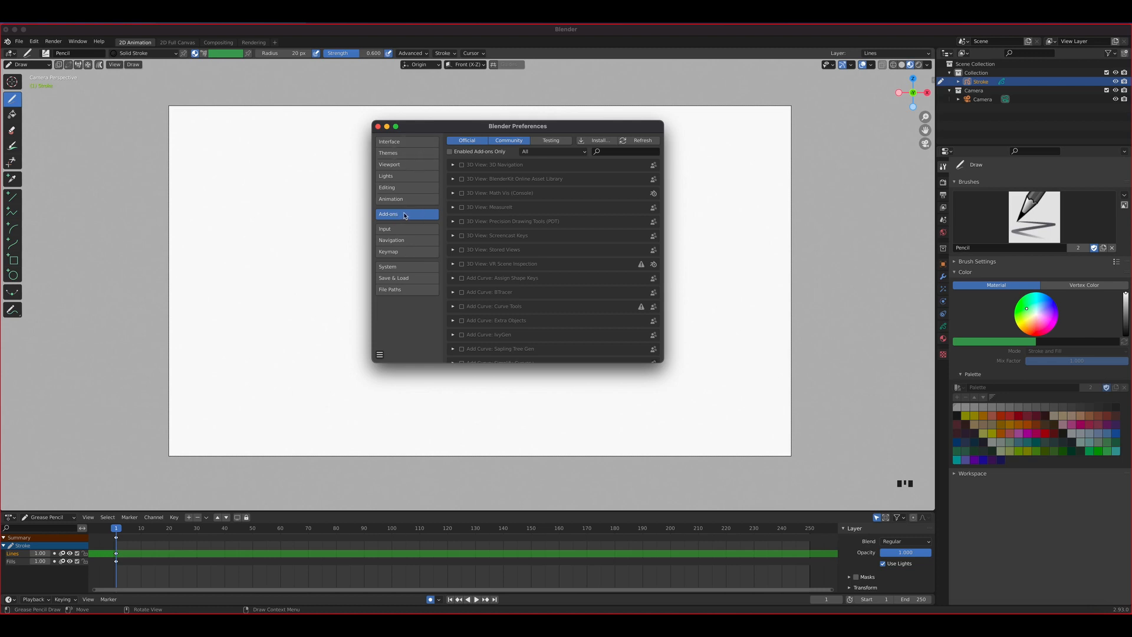
{"action": "mouse_move", "coordinate": [417, 219]}
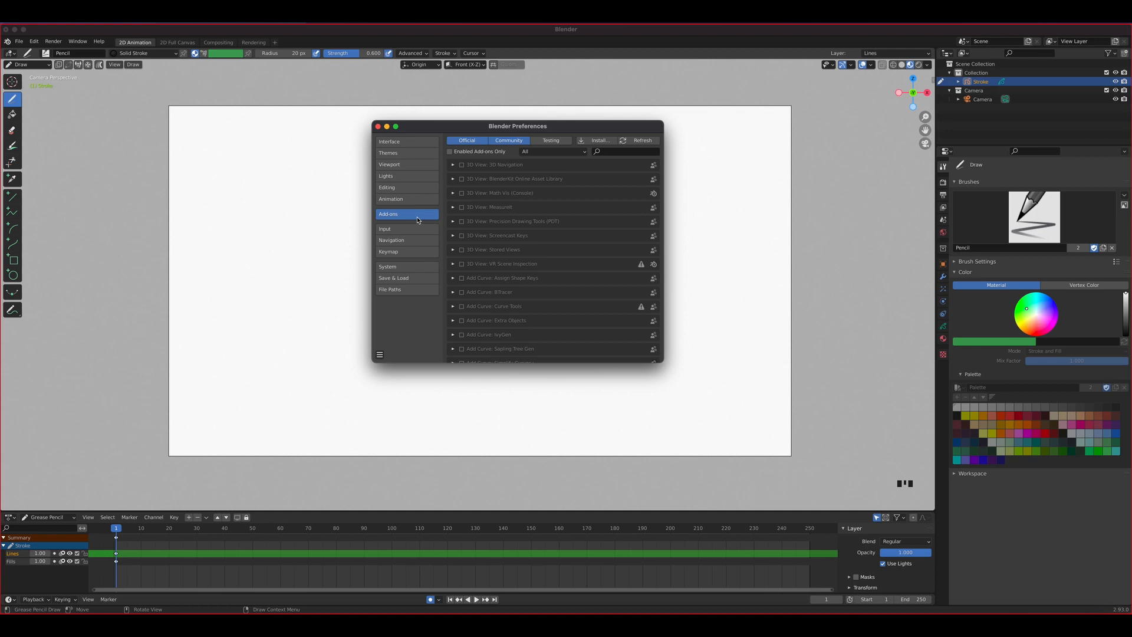
{"action": "mouse_move", "coordinate": [406, 214]}
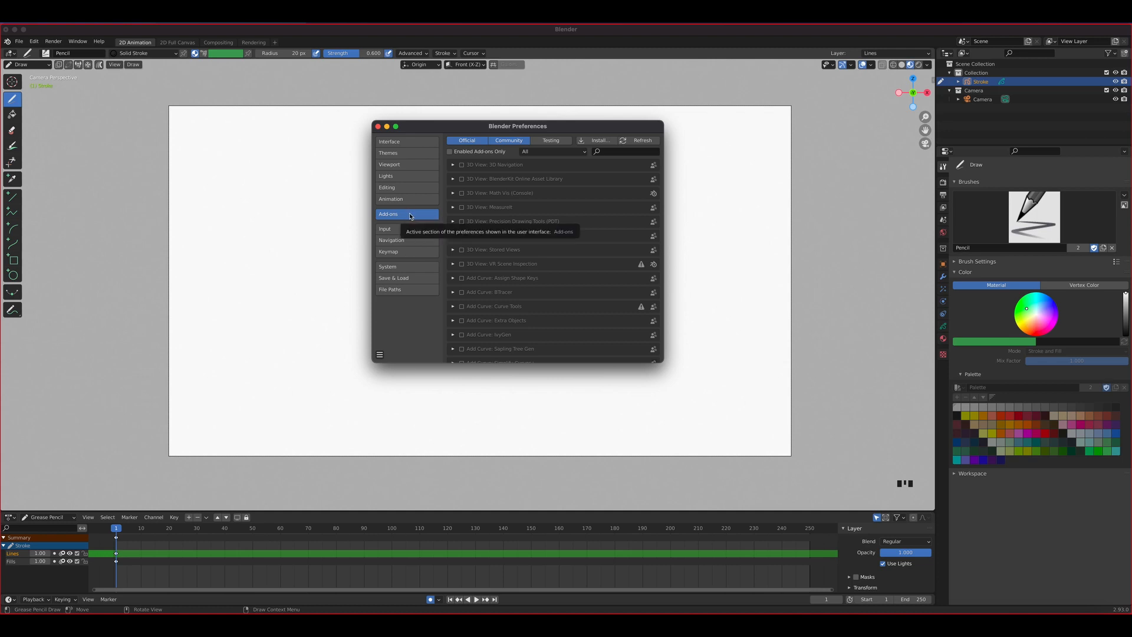
{"action": "mouse_move", "coordinate": [611, 152]}
{"action": "type", "text": "grease"}
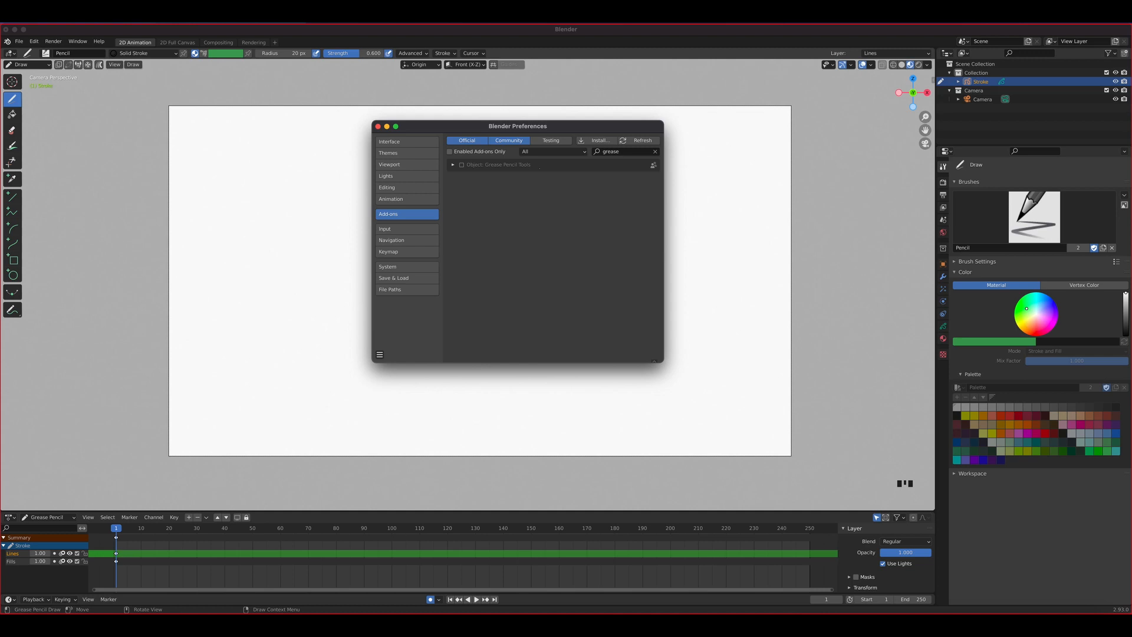
Tick the checkbox for the Object: Grease Pencil Tools add-on found by searching 'grease'.
{"action": "left_click", "coordinate": [461, 164]}
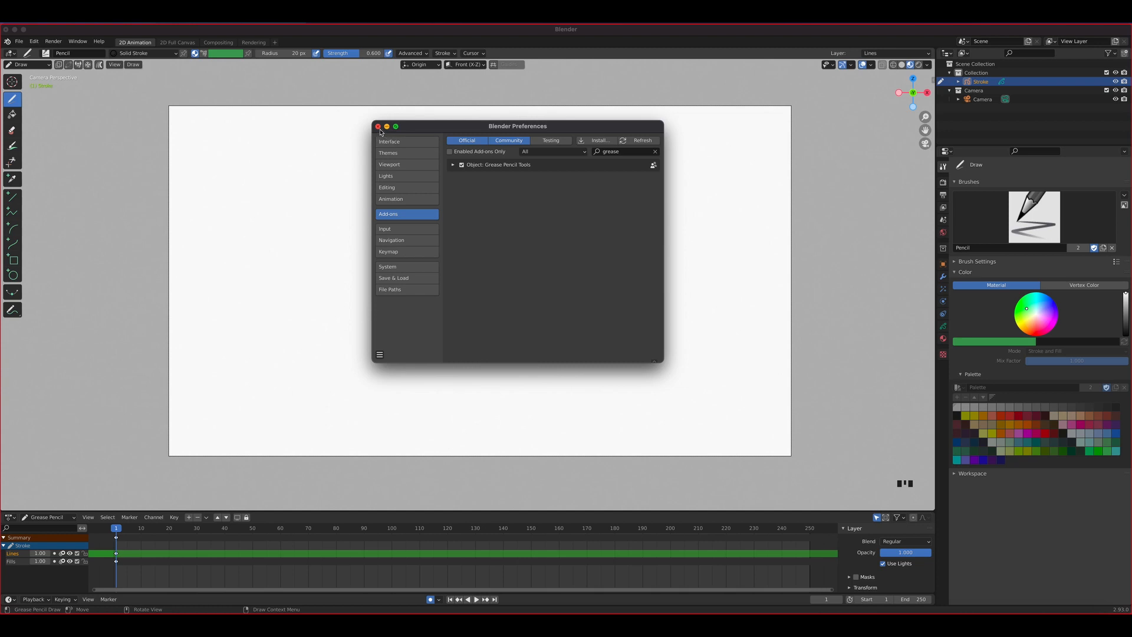
{"action": "mouse_move", "coordinate": [663, 380]}
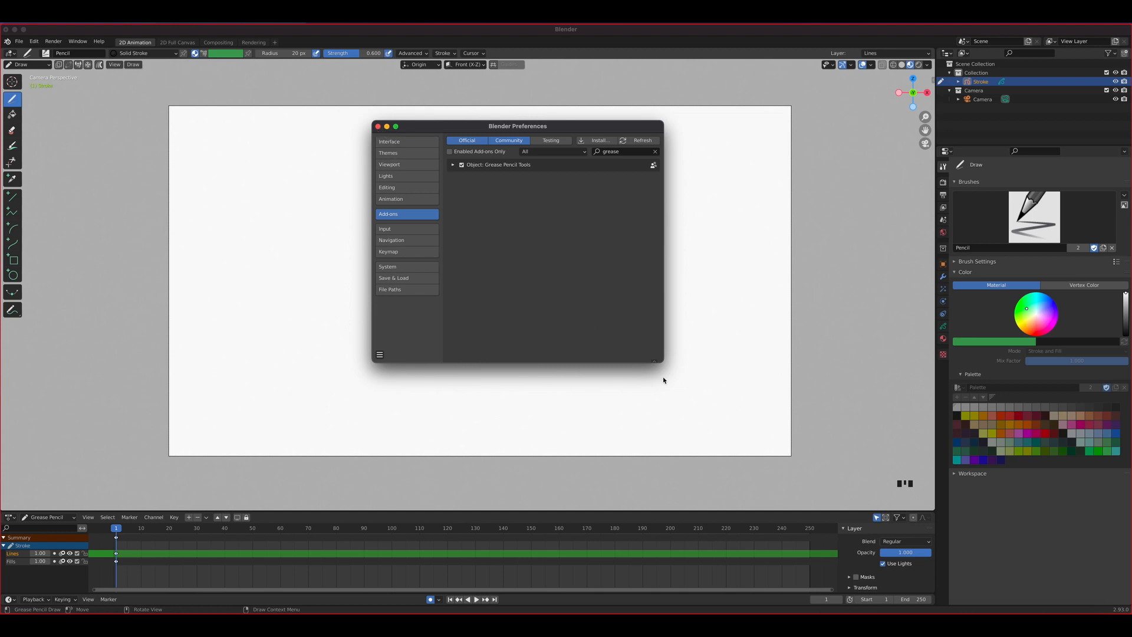
{"action": "mouse_move", "coordinate": [525, 228]}
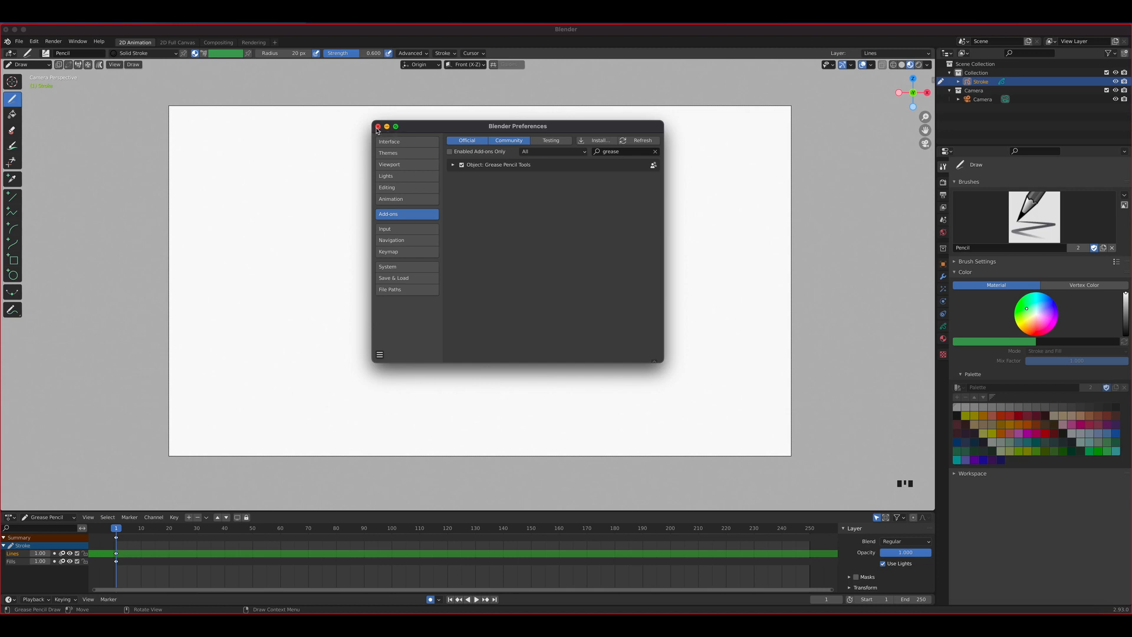
Close the Preferences window to return to the blank drawing canvas.
{"action": "left_click", "coordinate": [377, 126]}
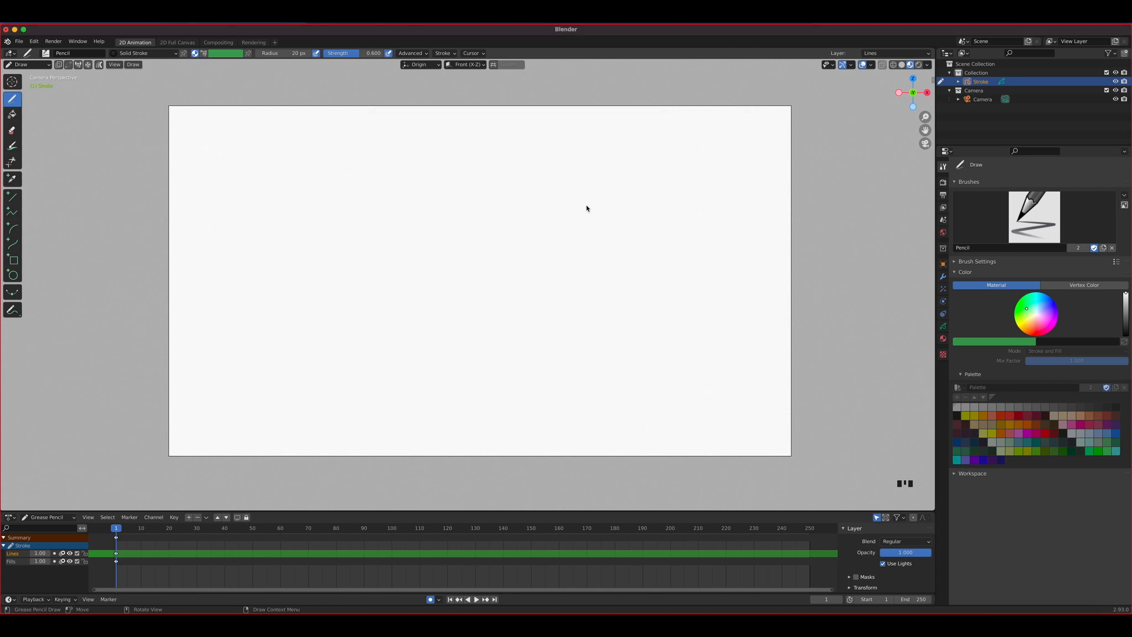
{"action": "mouse_move", "coordinate": [691, 212]}
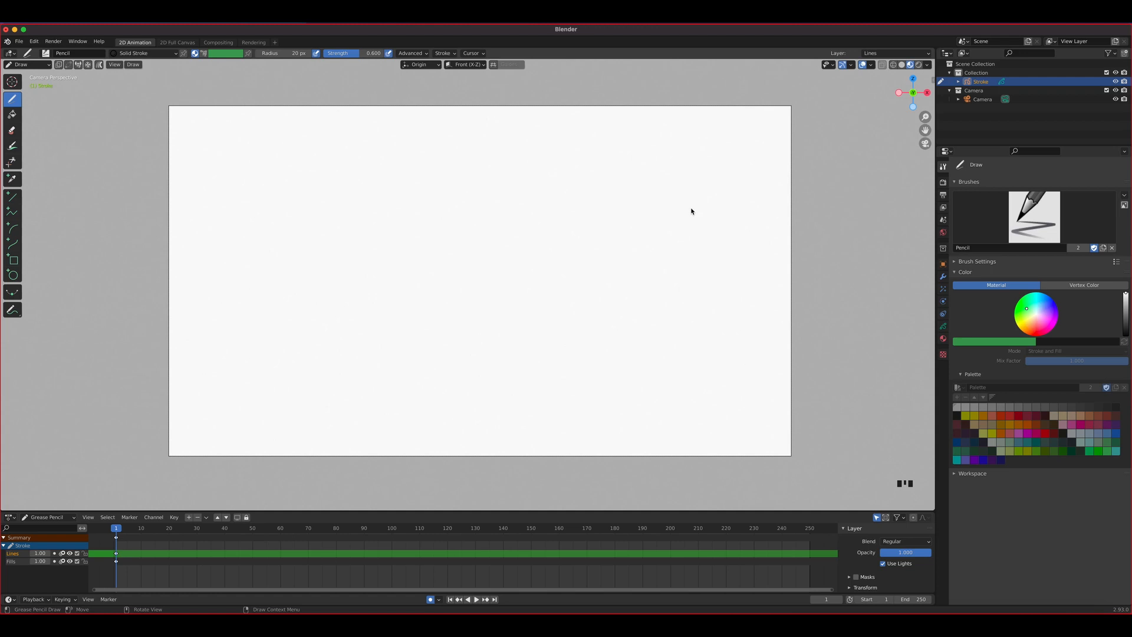
{"action": "mouse_move", "coordinate": [814, 227]}
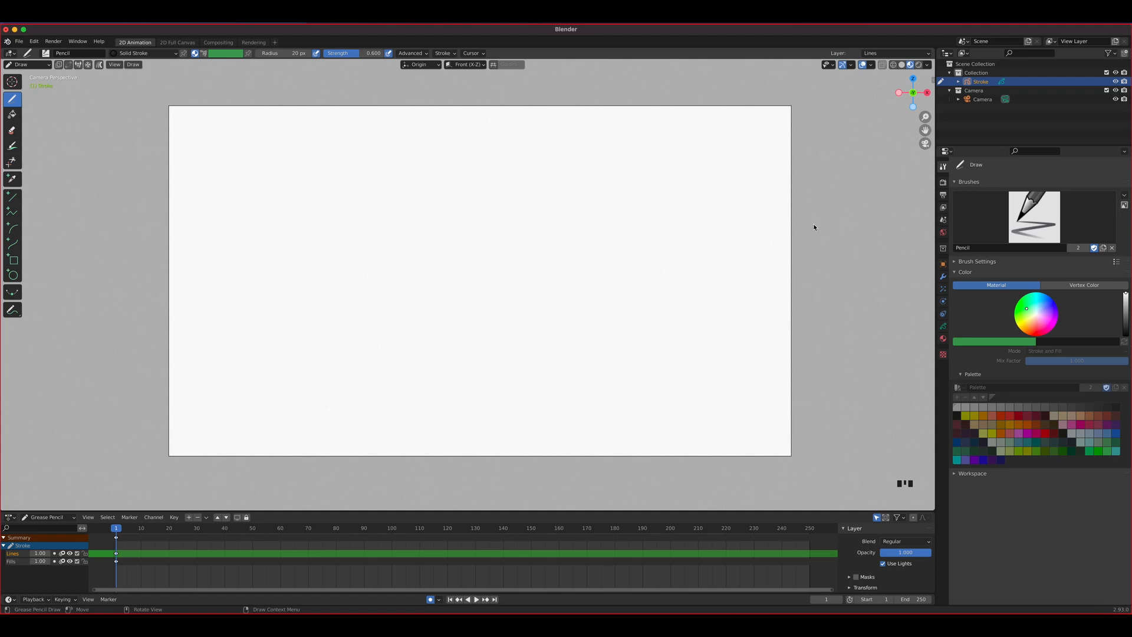
{"action": "mouse_move", "coordinate": [825, 228]}
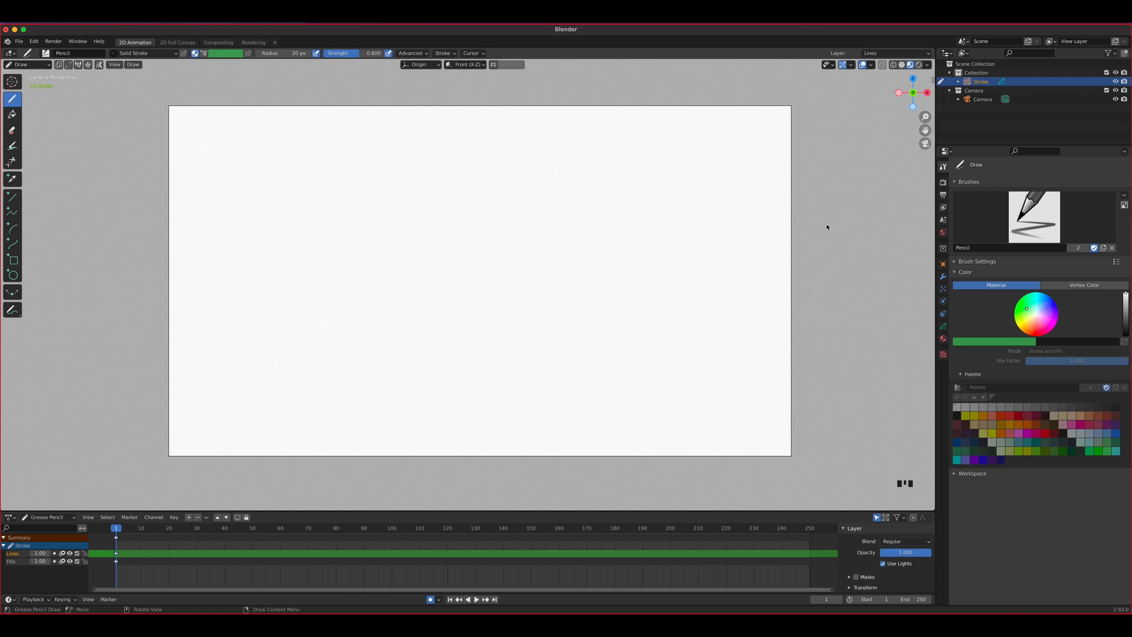
{"action": "mouse_move", "coordinate": [831, 231]}
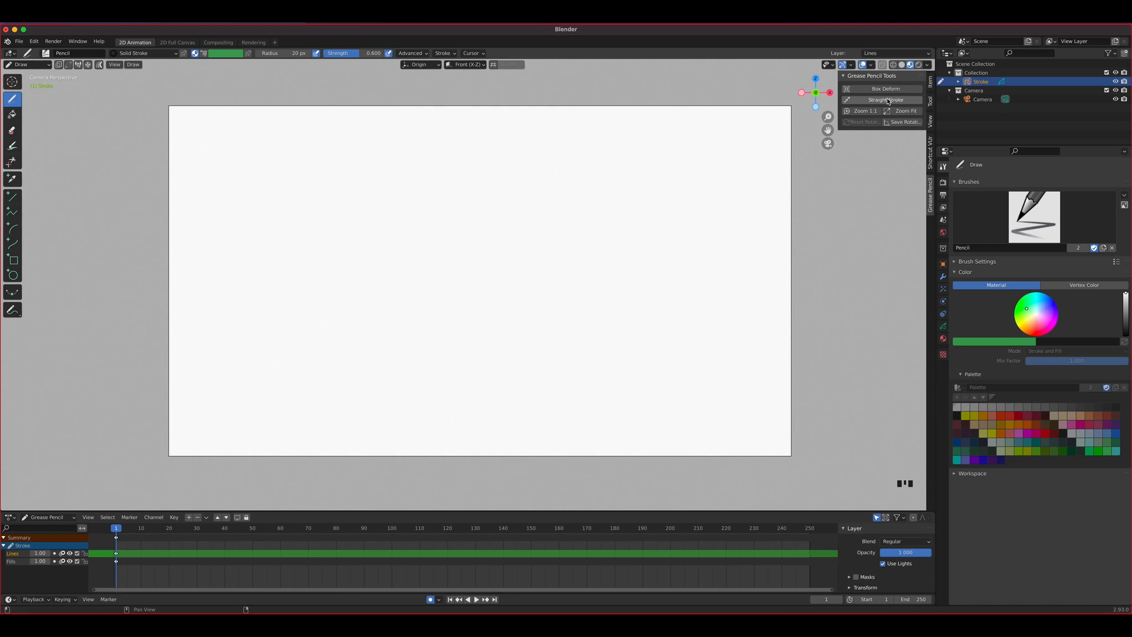
{"action": "mouse_move", "coordinate": [864, 111]}
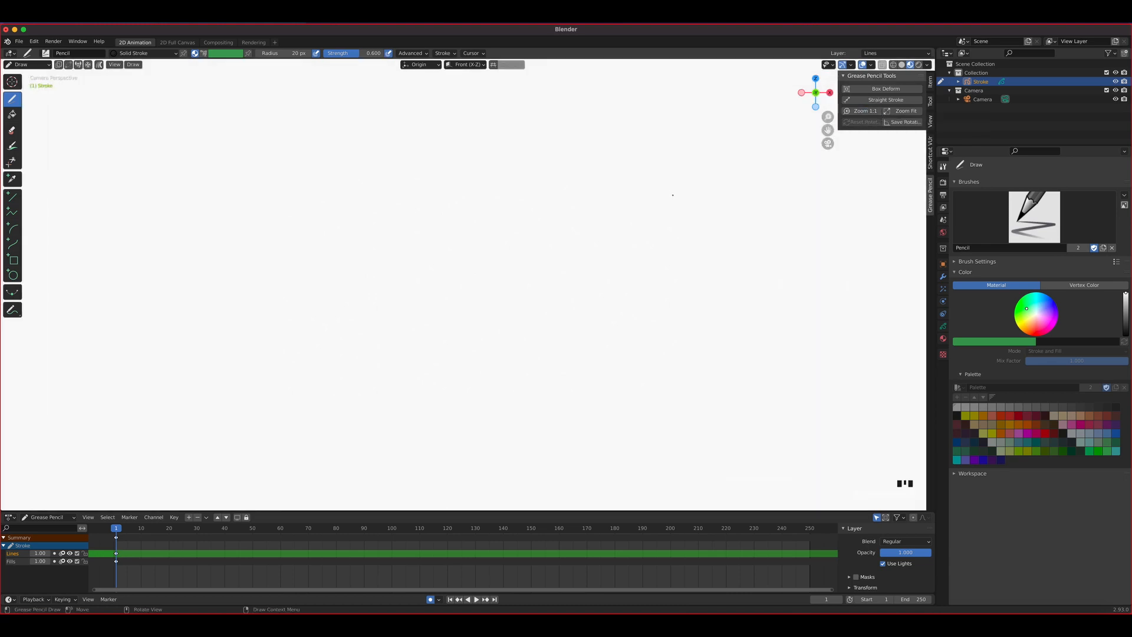
{"action": "left_click", "coordinate": [905, 110]}
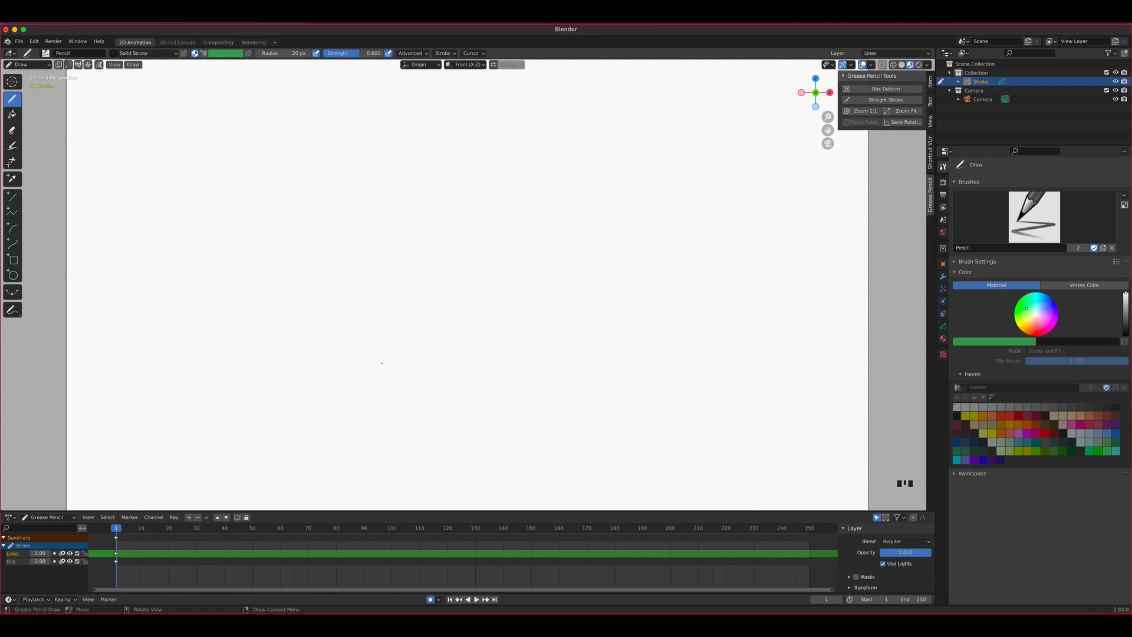
{"action": "mouse_move", "coordinate": [701, 189]}
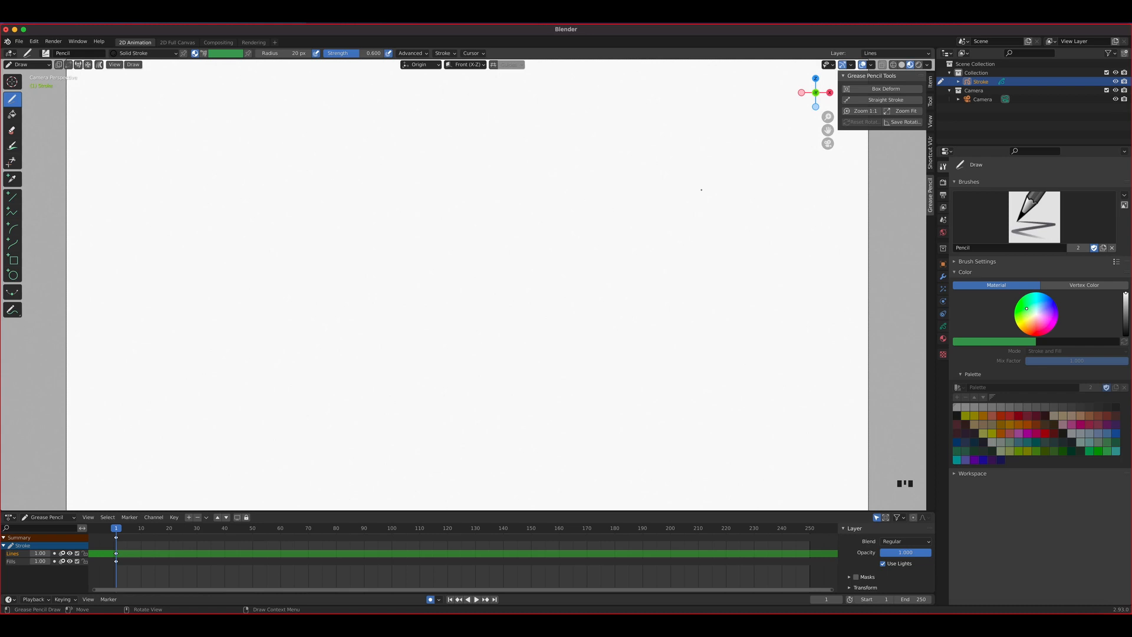
{"action": "mouse_move", "coordinate": [812, 165]}
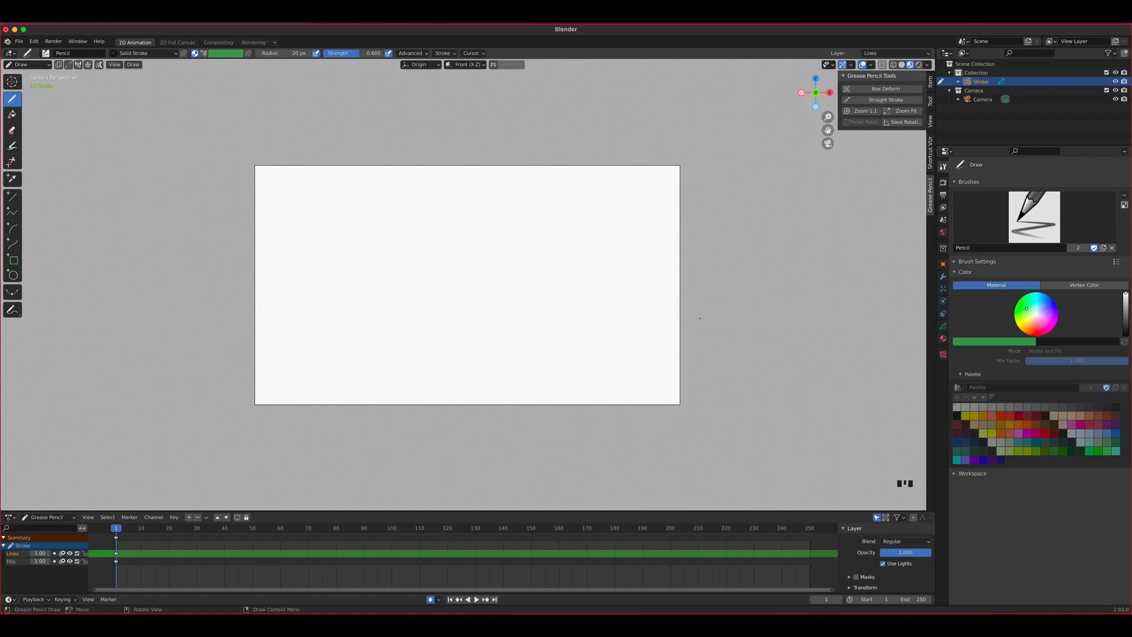
{"action": "mouse_move", "coordinate": [680, 225]}
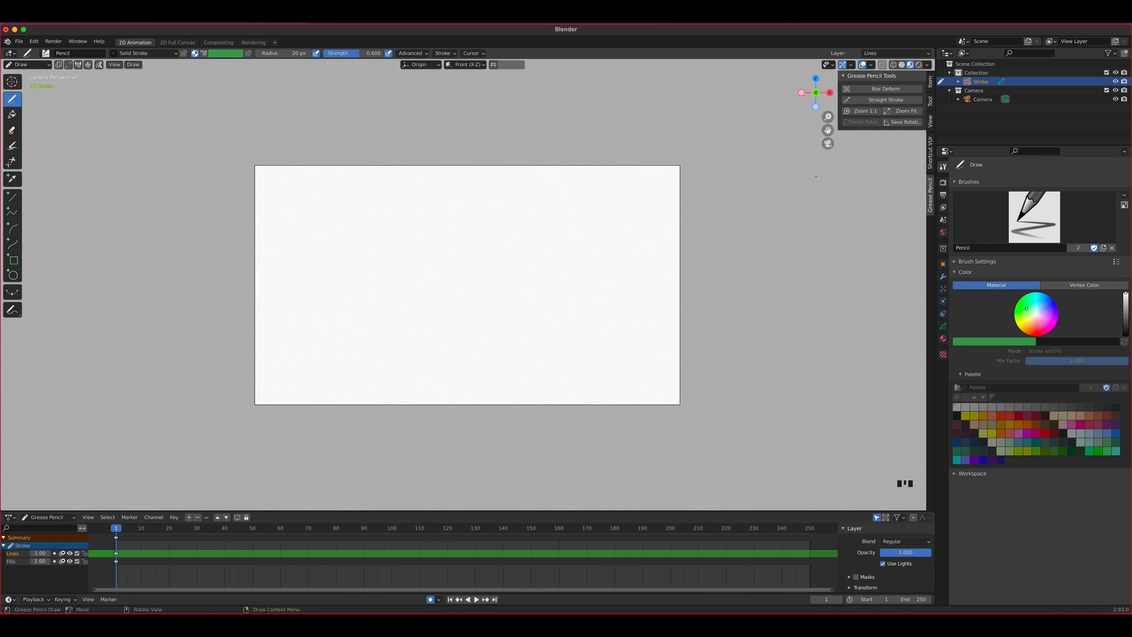
{"action": "mouse_move", "coordinate": [865, 110]}
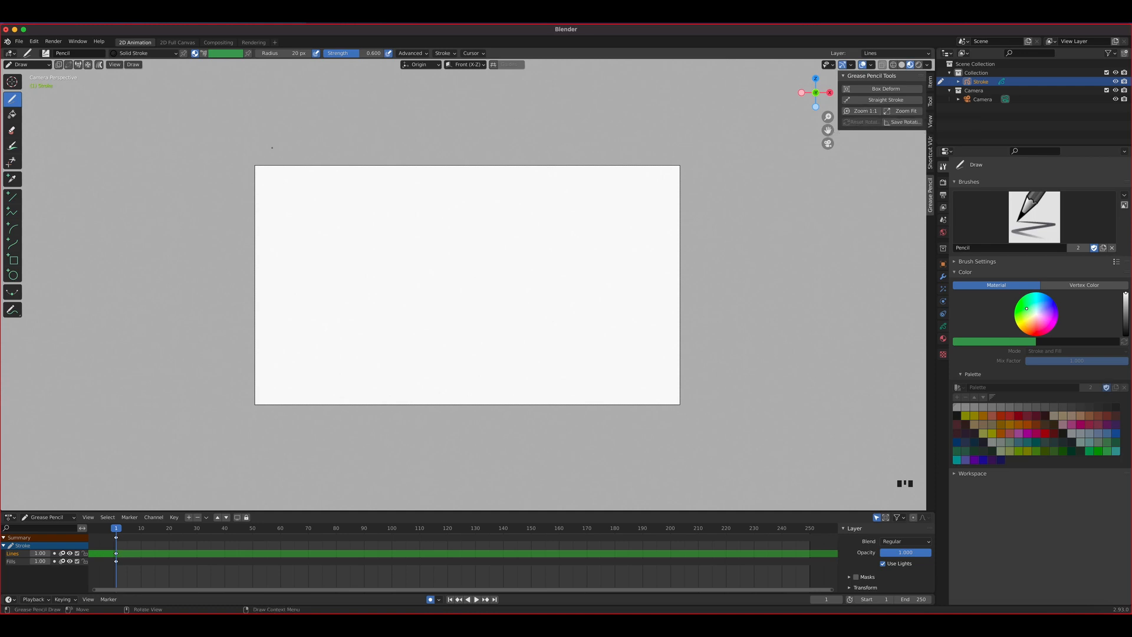
{"action": "mouse_move", "coordinate": [791, 157]}
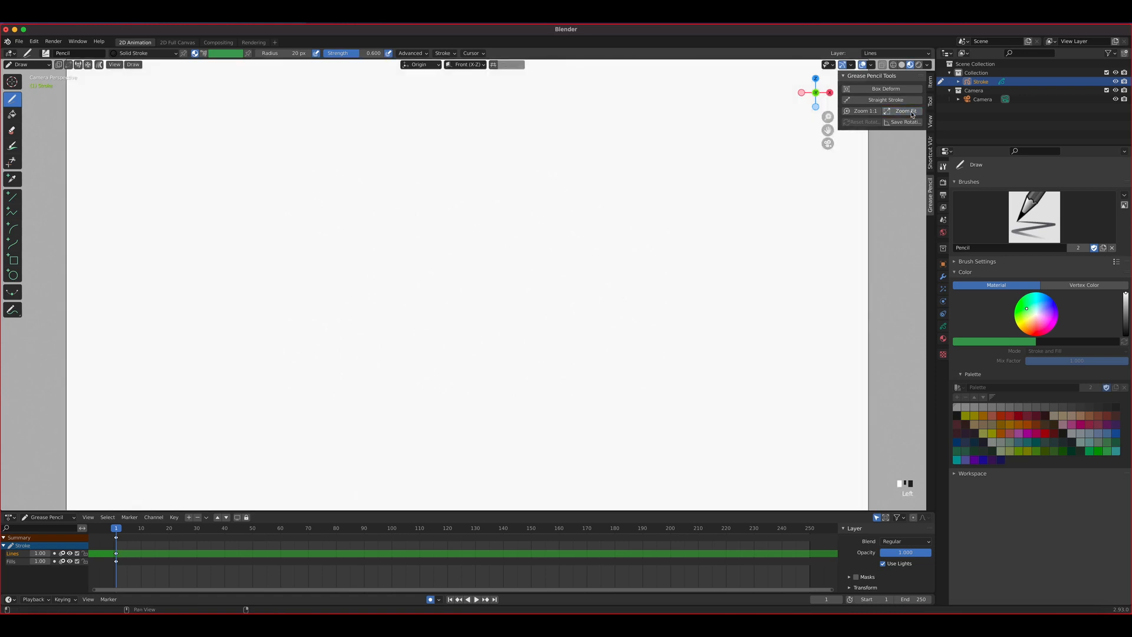
{"action": "left_click", "coordinate": [903, 110]}
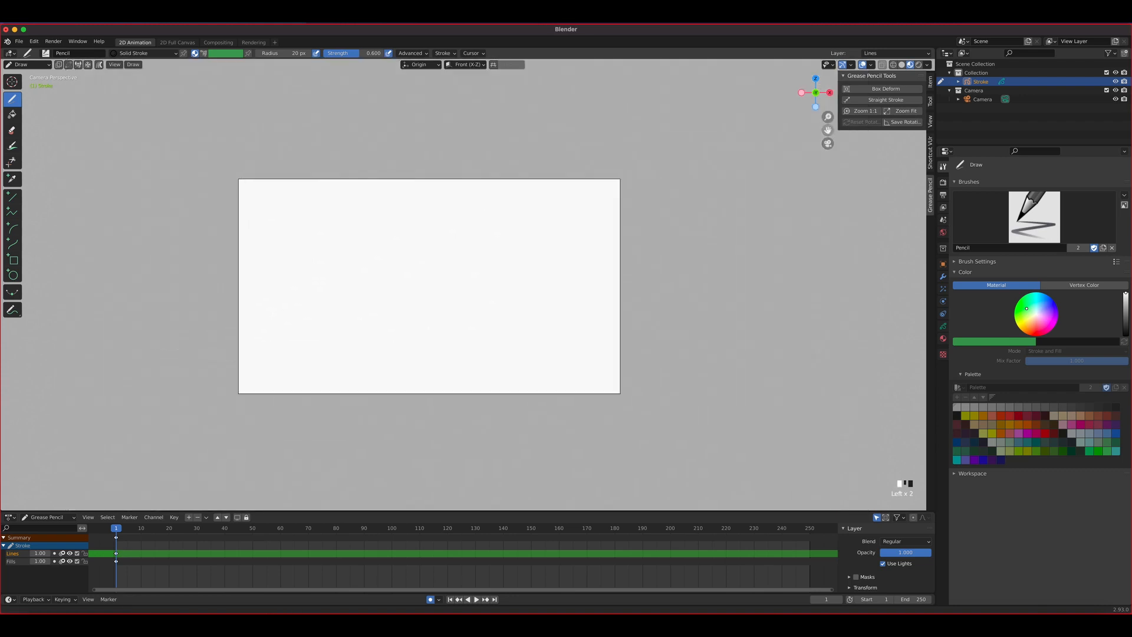
{"action": "left_click", "coordinate": [903, 110]}
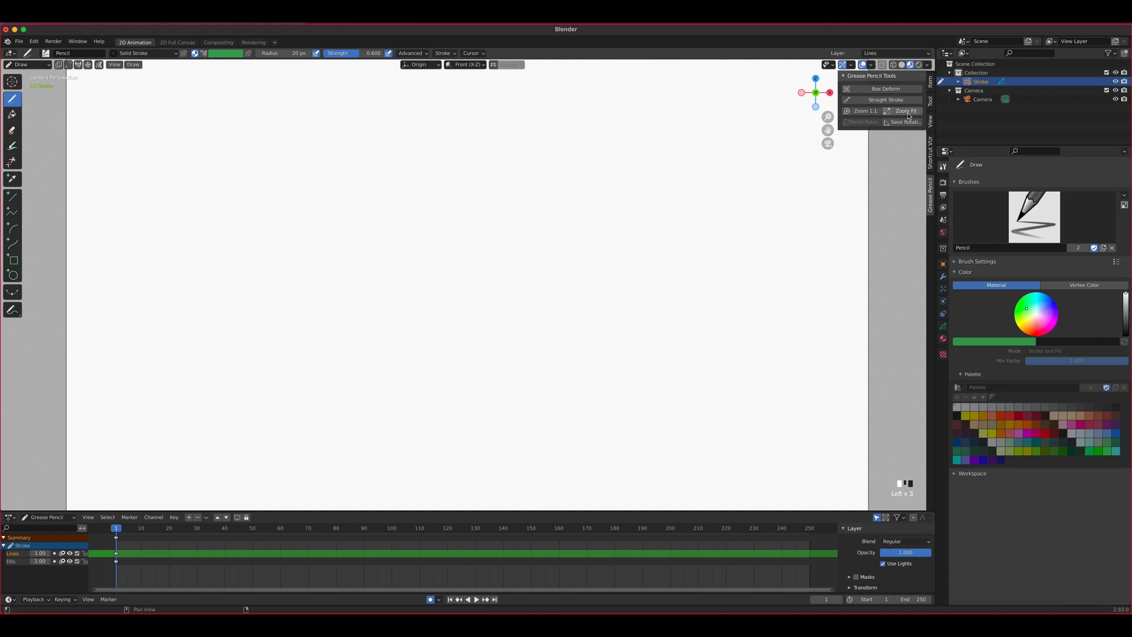
{"action": "mouse_move", "coordinate": [886, 100]}
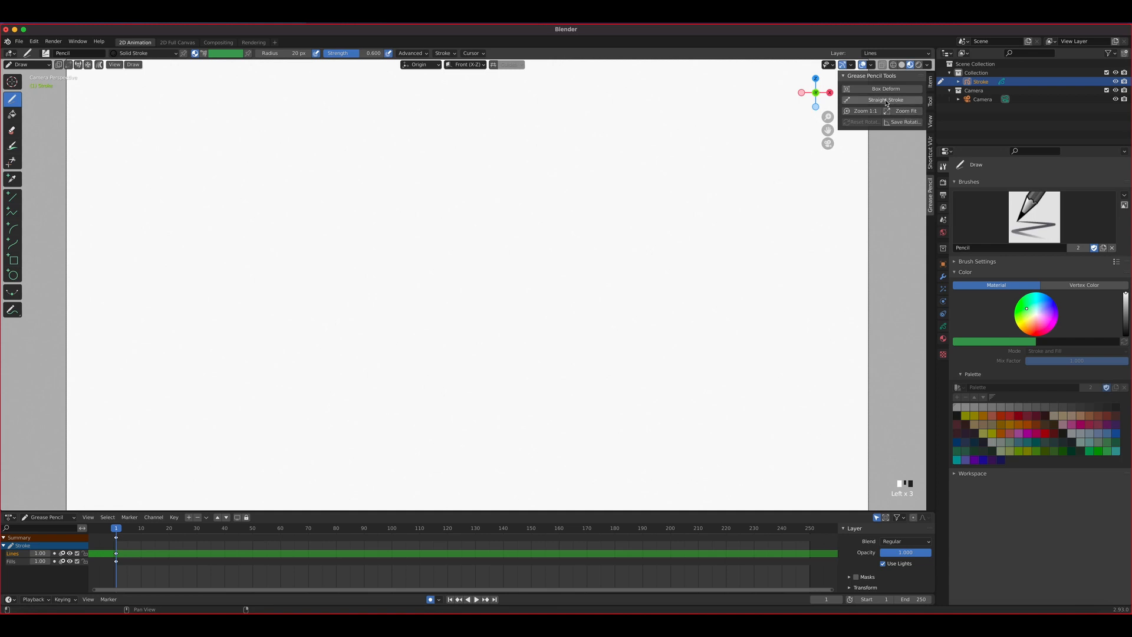
{"action": "mouse_move", "coordinate": [886, 99]}
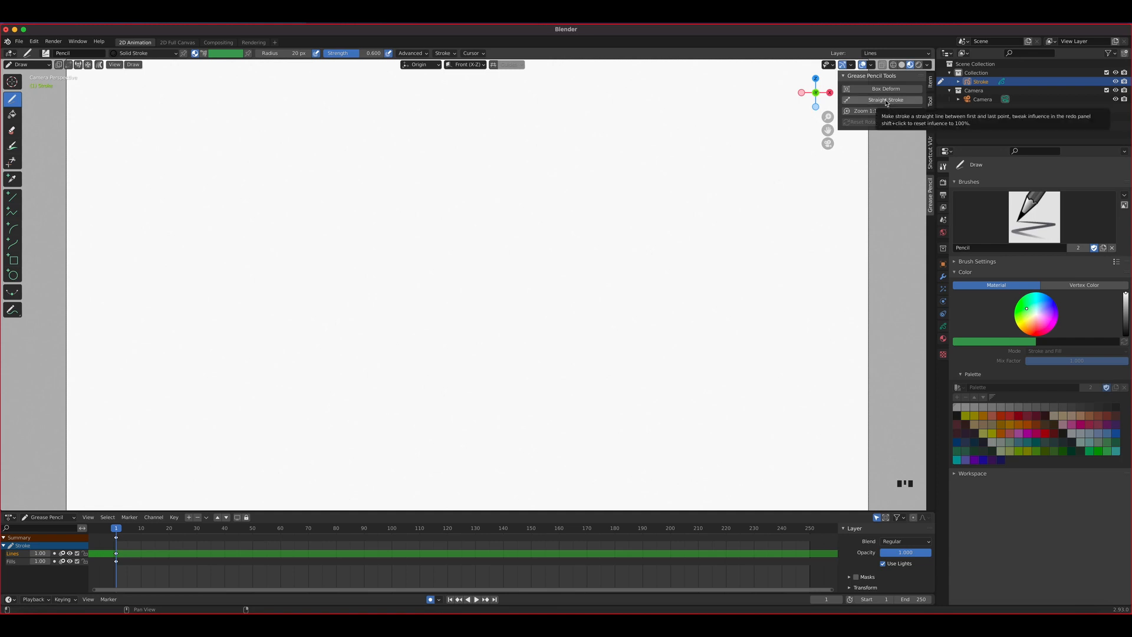
{"action": "mouse_move", "coordinate": [885, 100]}
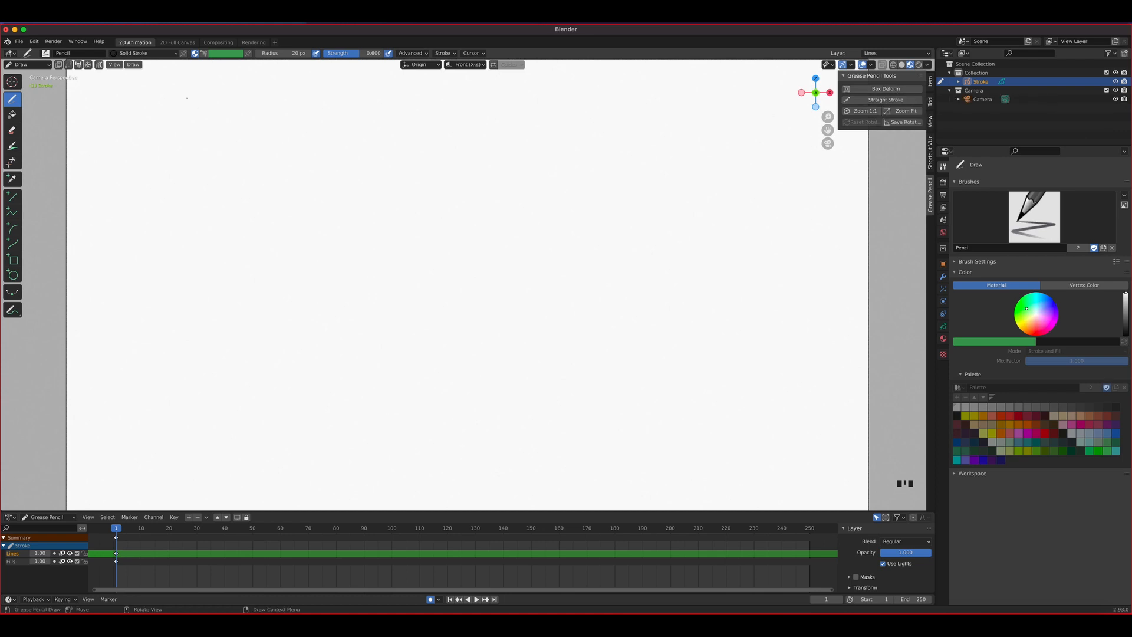
Draw a wide, flat ellipse across the lower canvas with the Circle tool.
{"action": "left_click", "coordinate": [13, 275]}
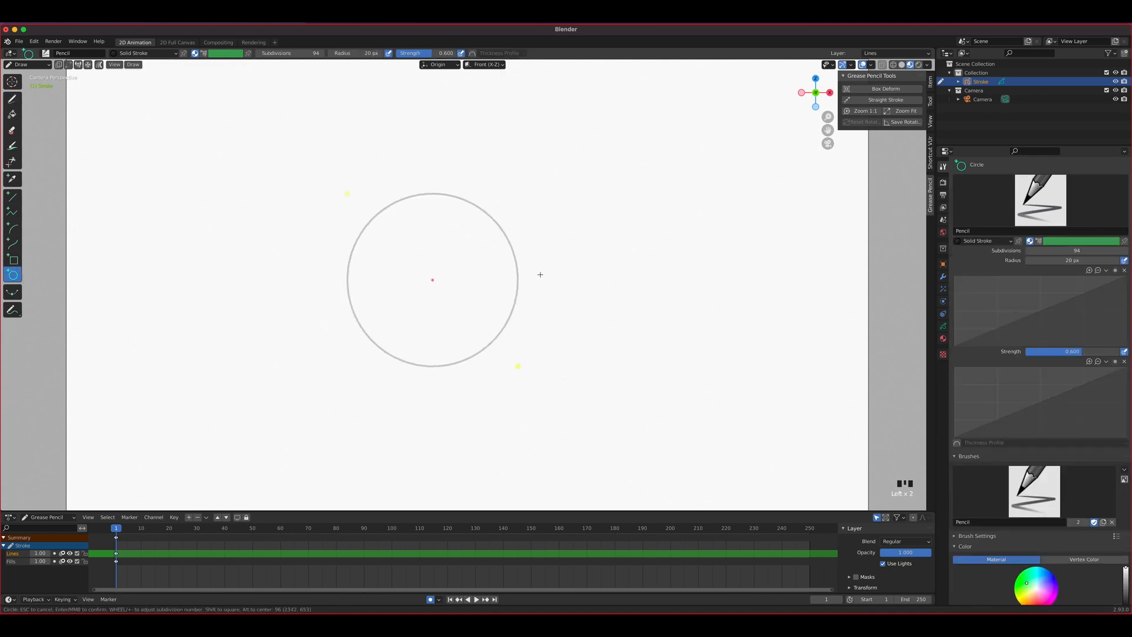
{"action": "left_click", "coordinate": [886, 88]}
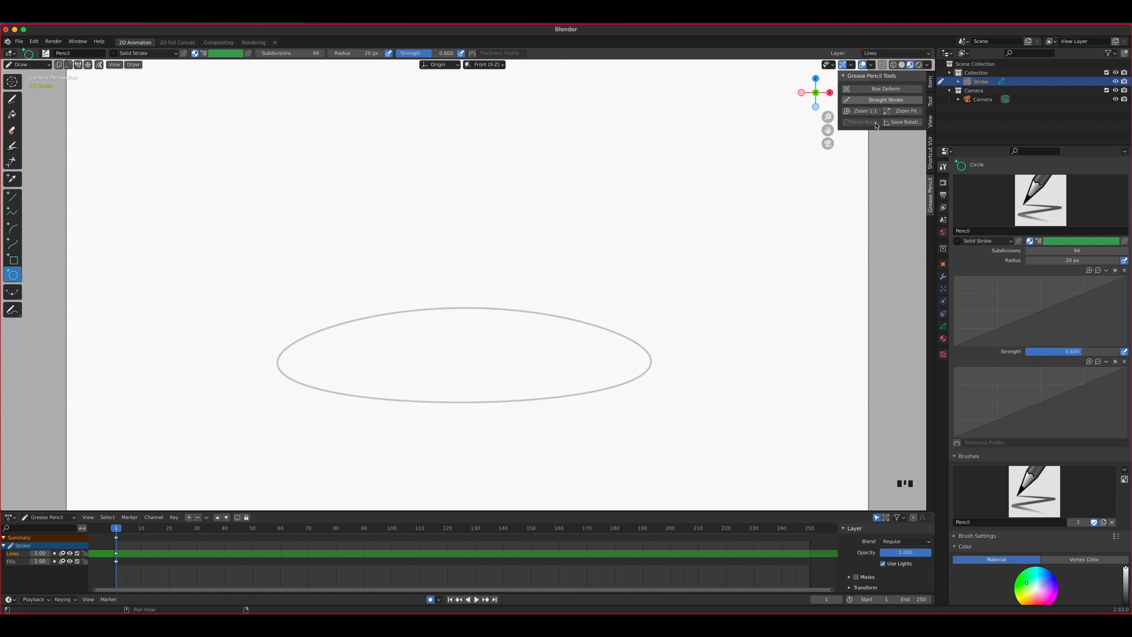
{"action": "mouse_move", "coordinate": [850, 184]}
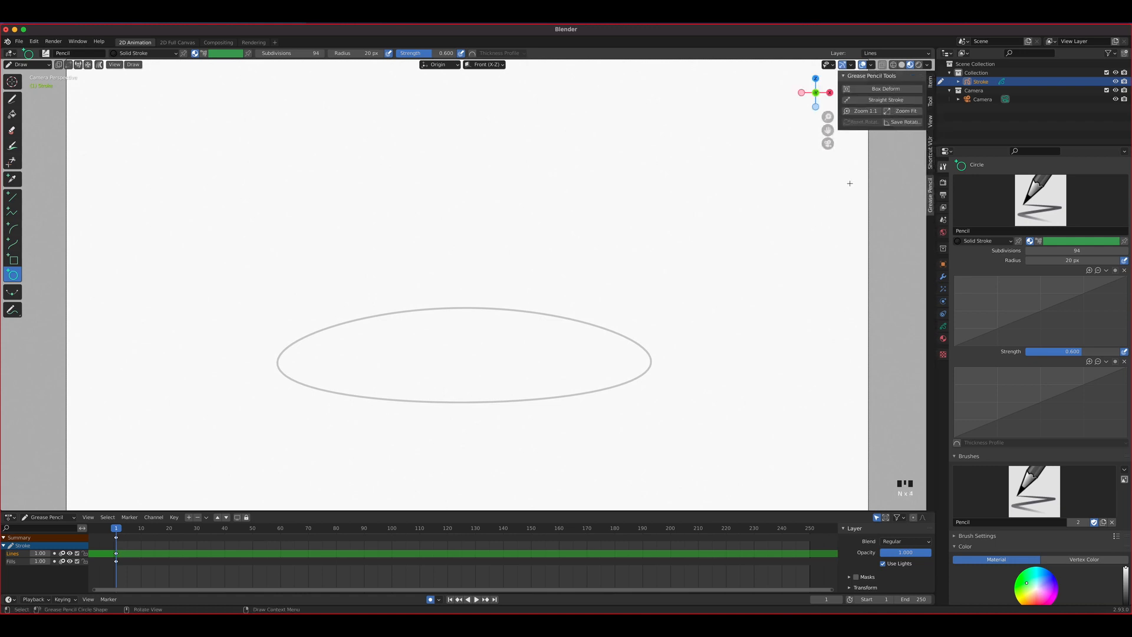
{"action": "mouse_move", "coordinate": [300, 127]}
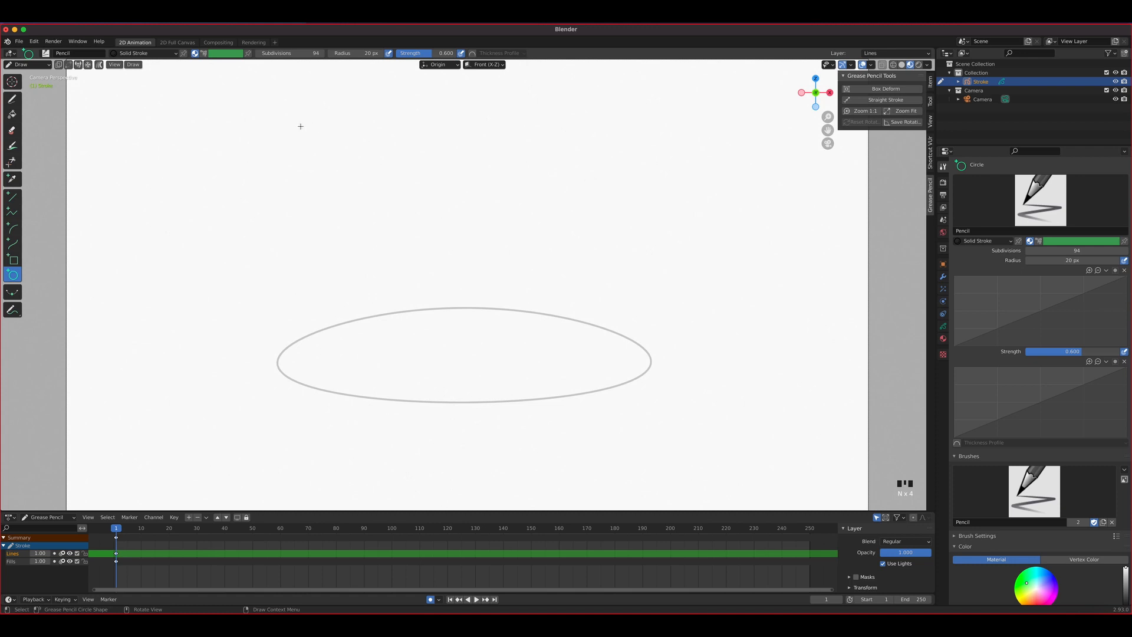
Create a new 2D Animation file, choosing Don't Save to discard the ellipse.
{"action": "left_click", "coordinate": [19, 42]}
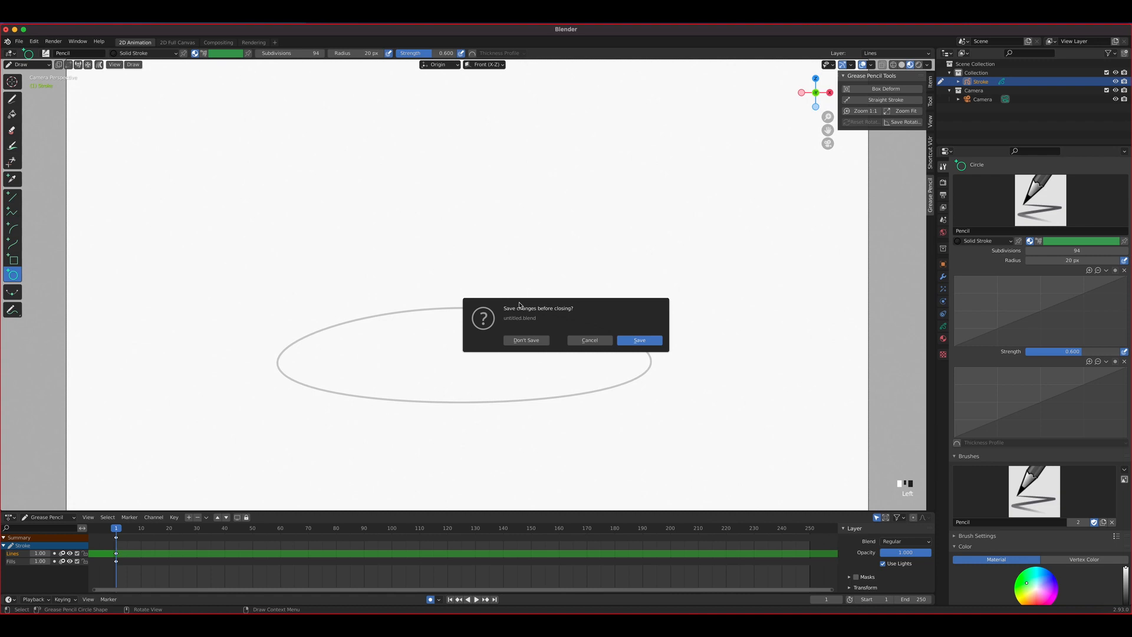
{"action": "left_click", "coordinate": [525, 340]}
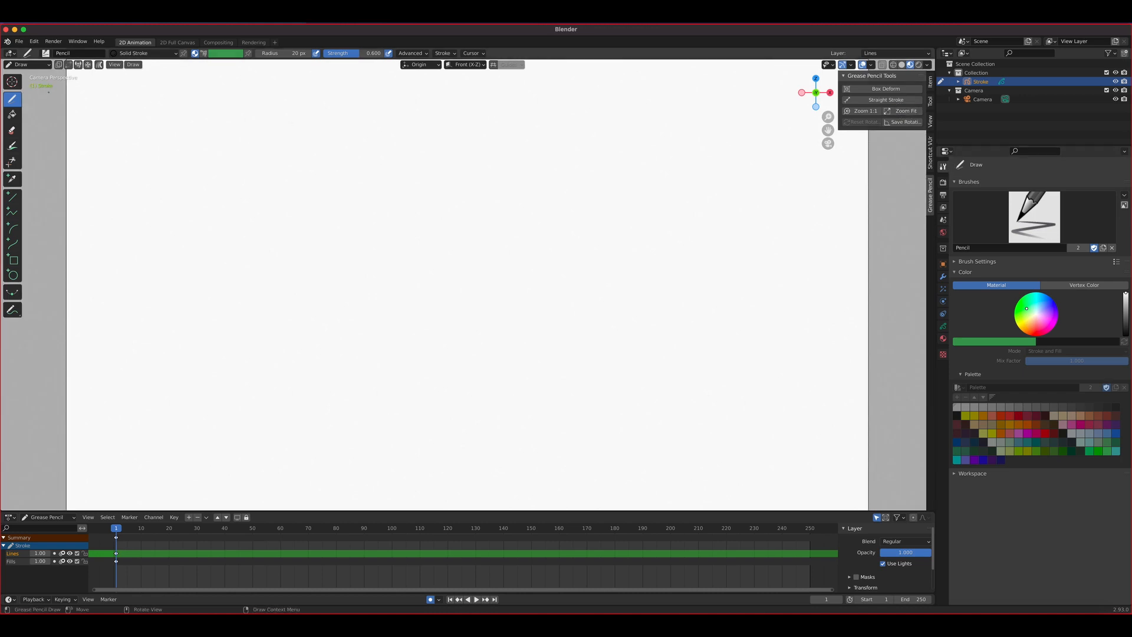
{"action": "left_click", "coordinate": [981, 80]}
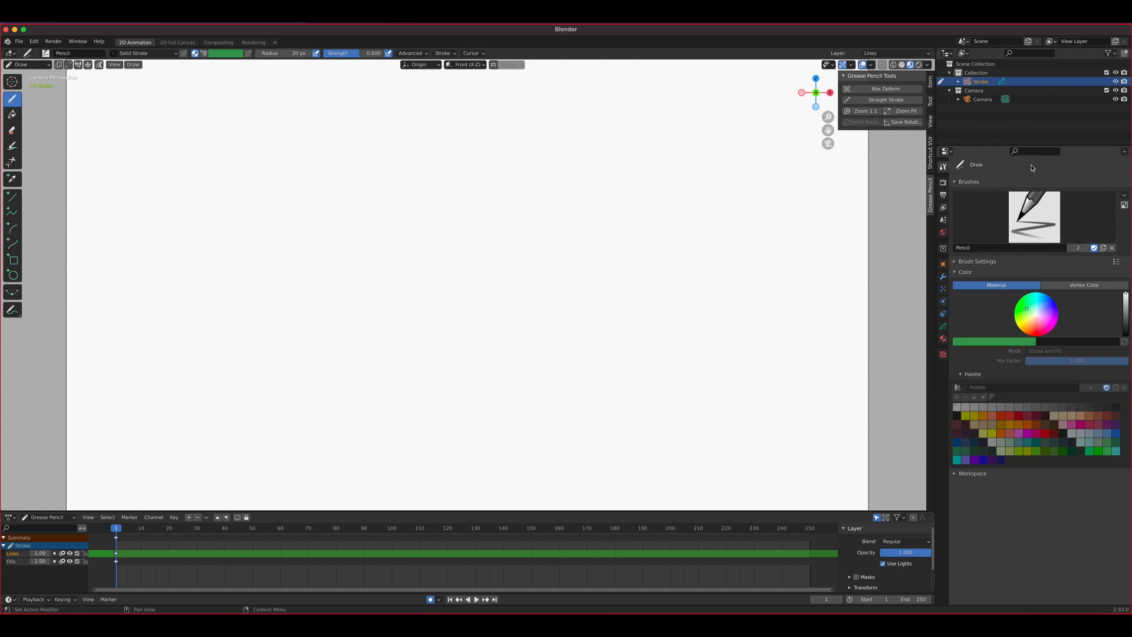
{"action": "mouse_move", "coordinate": [1005, 197]}
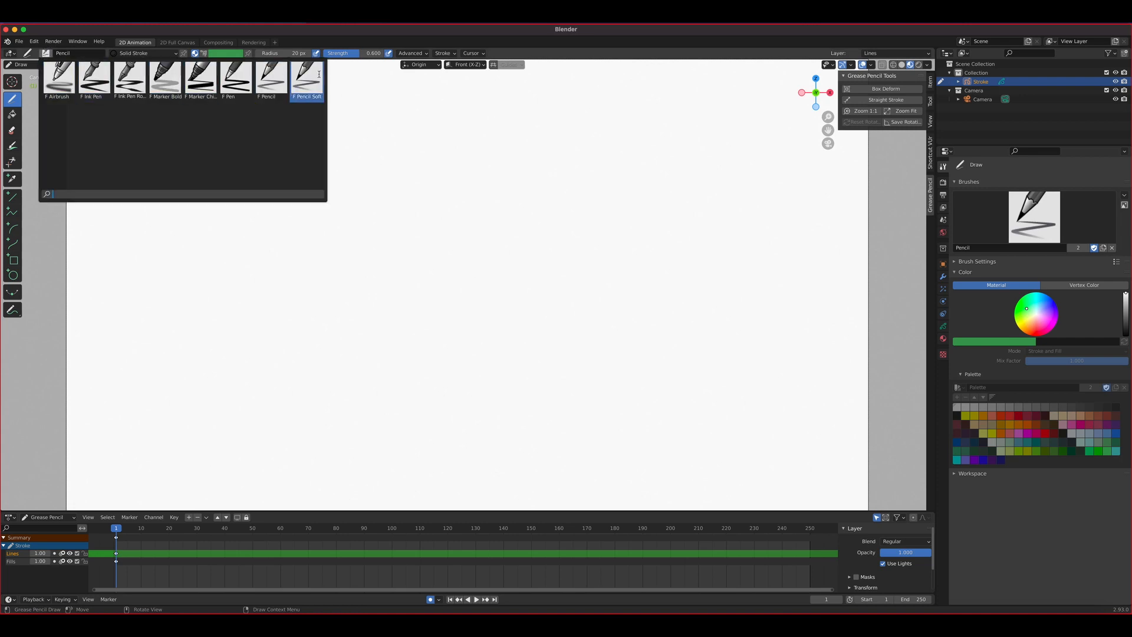
{"action": "mouse_move", "coordinate": [93, 78]}
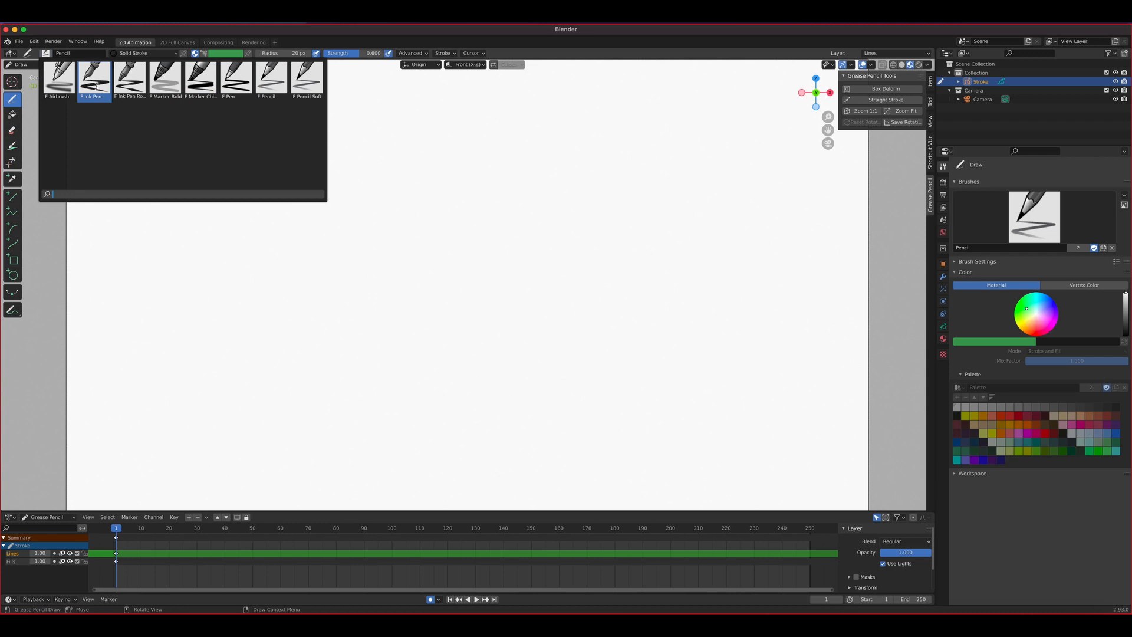
{"action": "mouse_move", "coordinate": [93, 80]}
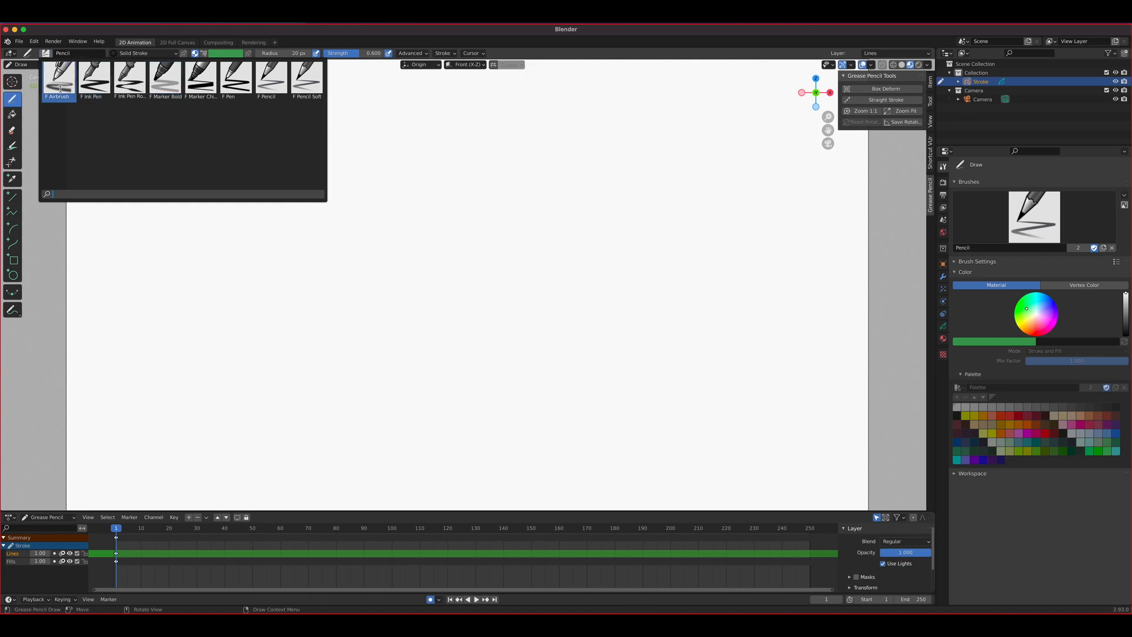
{"action": "left_click", "coordinate": [165, 80]}
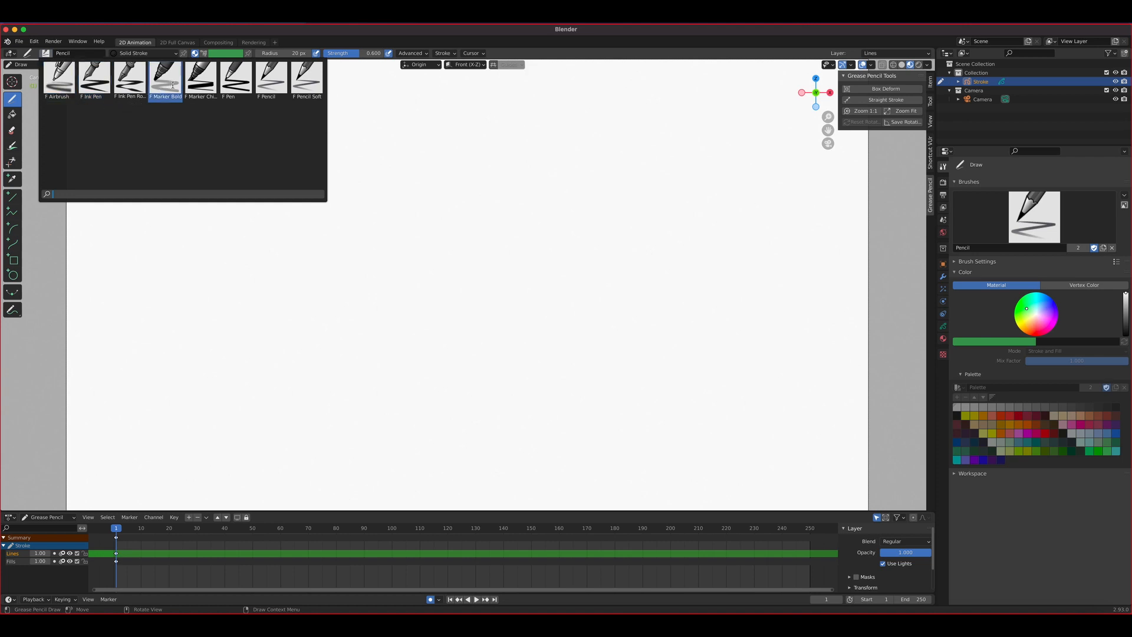
{"action": "left_click", "coordinate": [234, 79]}
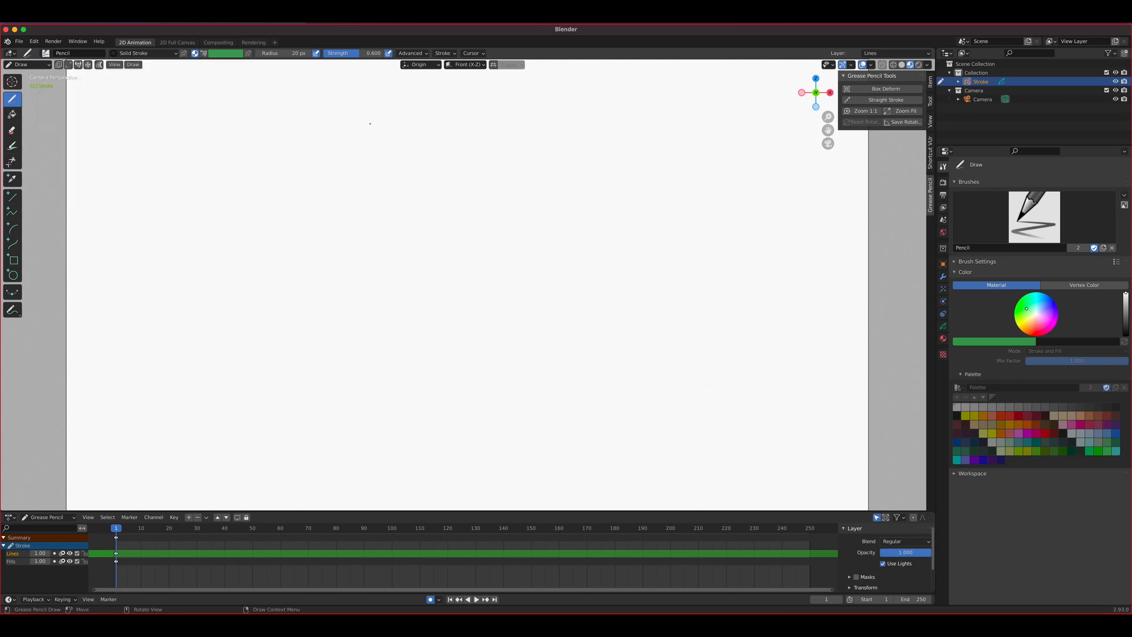
{"action": "mouse_move", "coordinate": [615, 135]}
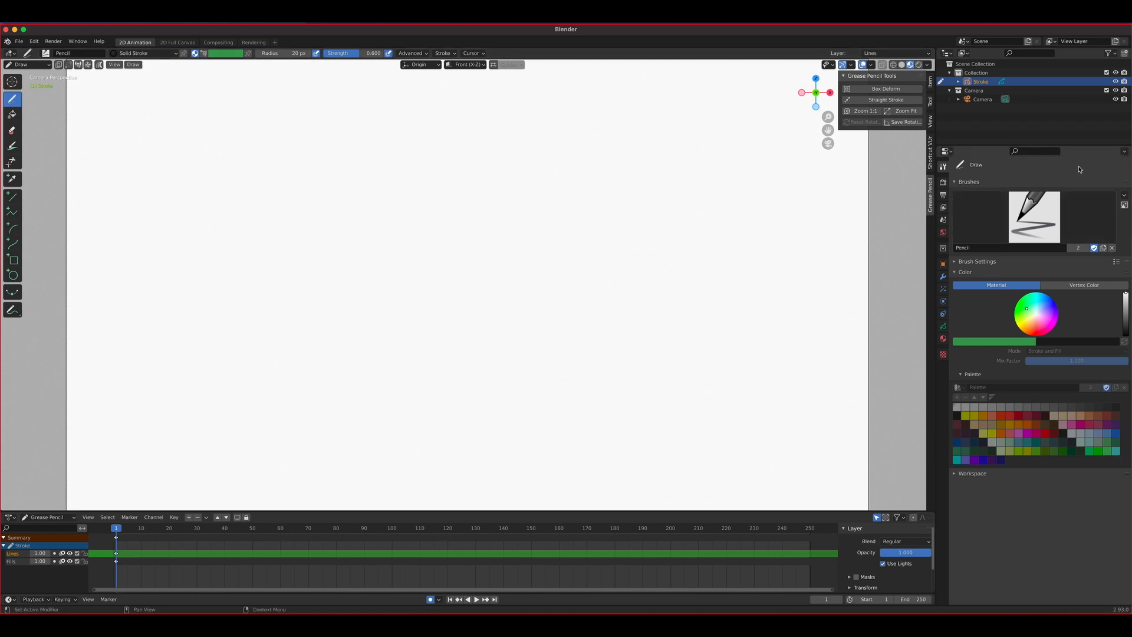
{"action": "mouse_move", "coordinate": [1087, 189]}
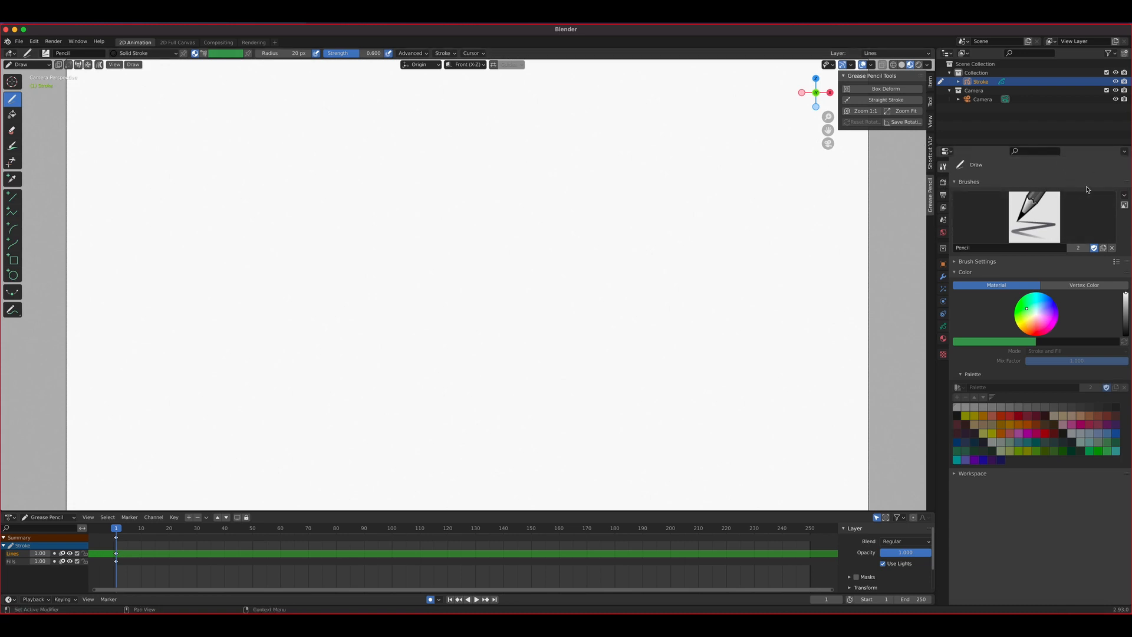
Choose 'Download and import texture brush pack' from the Brushes panel dropdown.
{"action": "left_click", "coordinate": [1125, 194]}
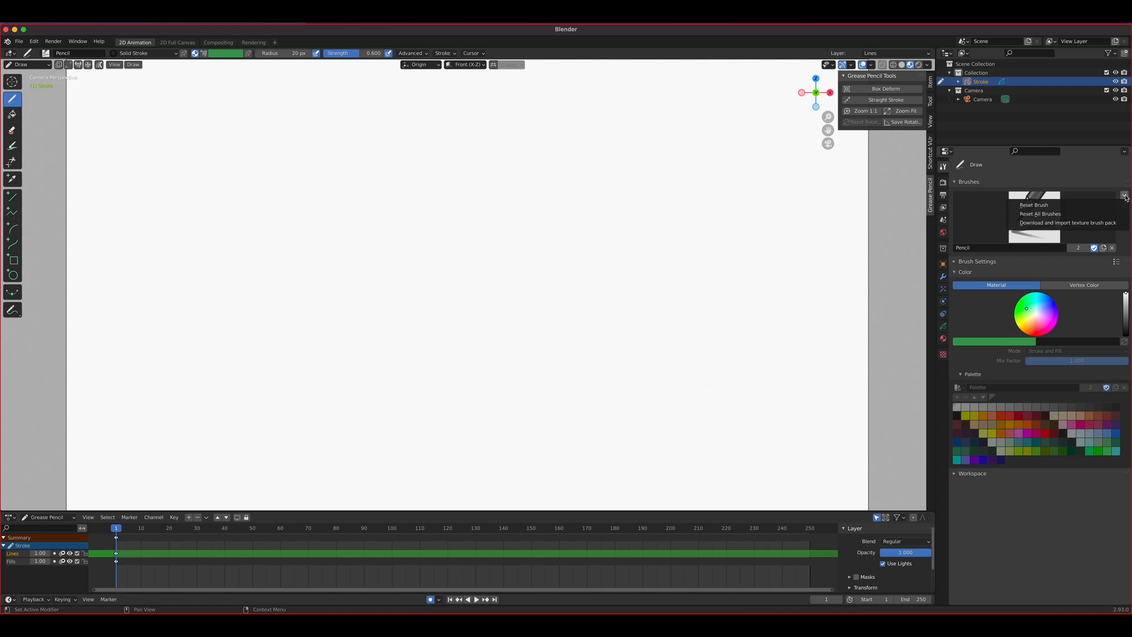
{"action": "mouse_move", "coordinate": [1069, 223]}
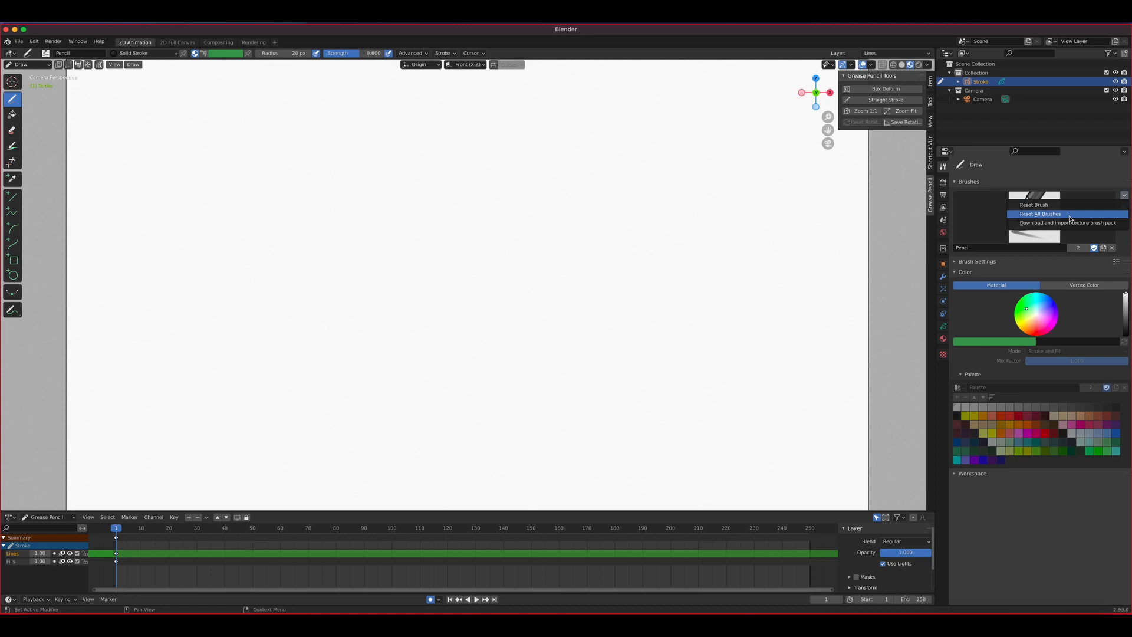
{"action": "mouse_move", "coordinate": [1067, 223]}
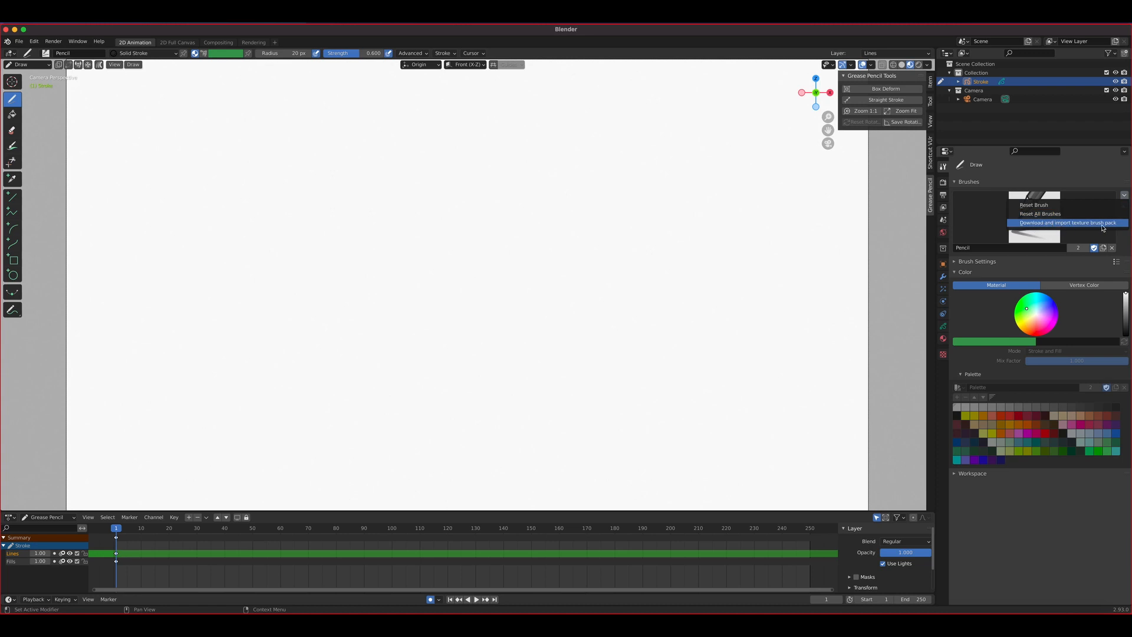
{"action": "mouse_move", "coordinate": [1101, 227]}
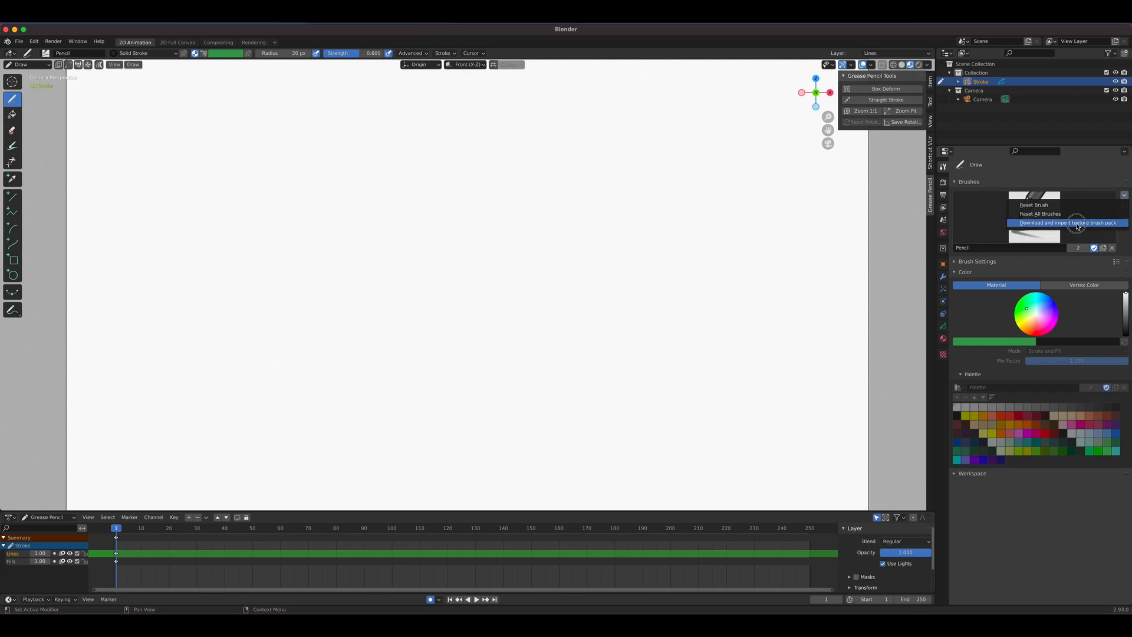
{"action": "mouse_move", "coordinate": [1071, 210]}
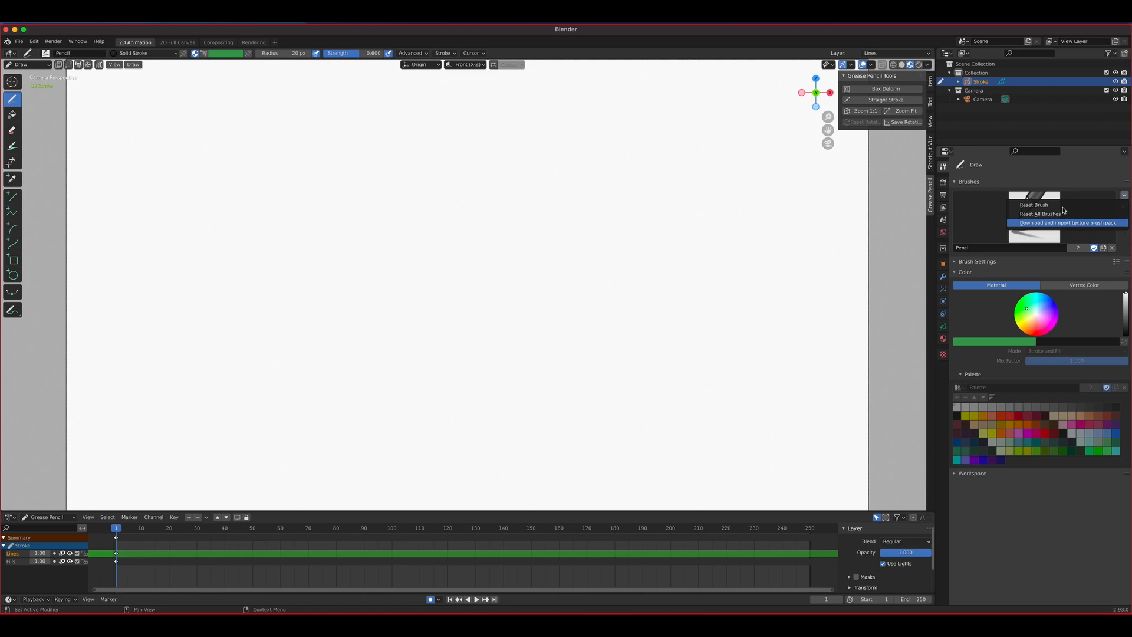
{"action": "left_click", "coordinate": [1068, 221]}
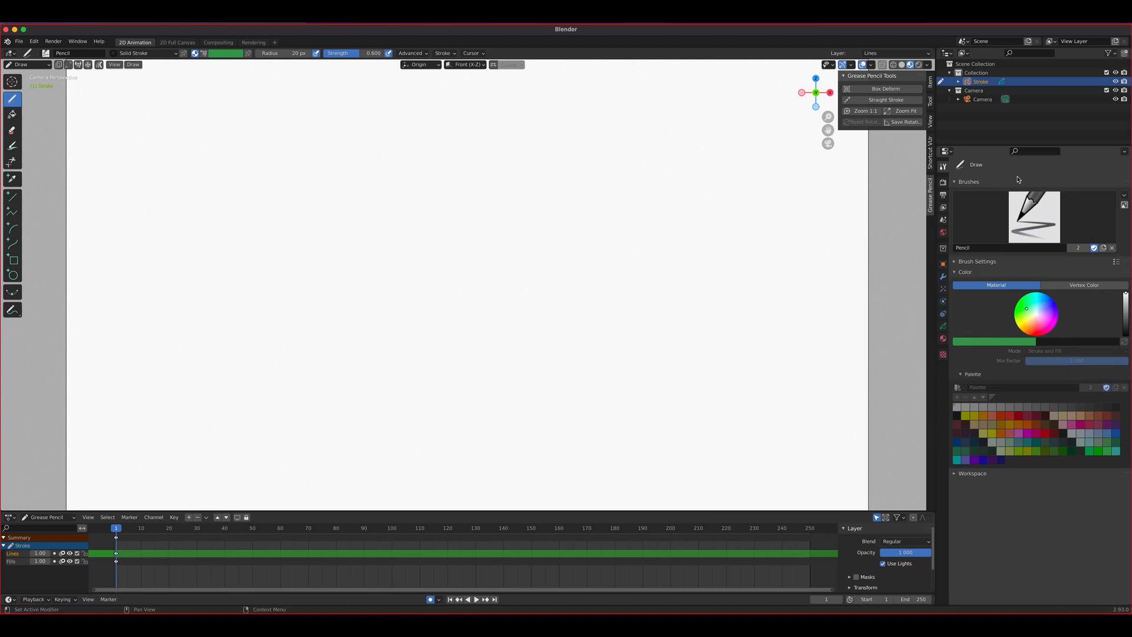
{"action": "mouse_move", "coordinate": [1094, 248]}
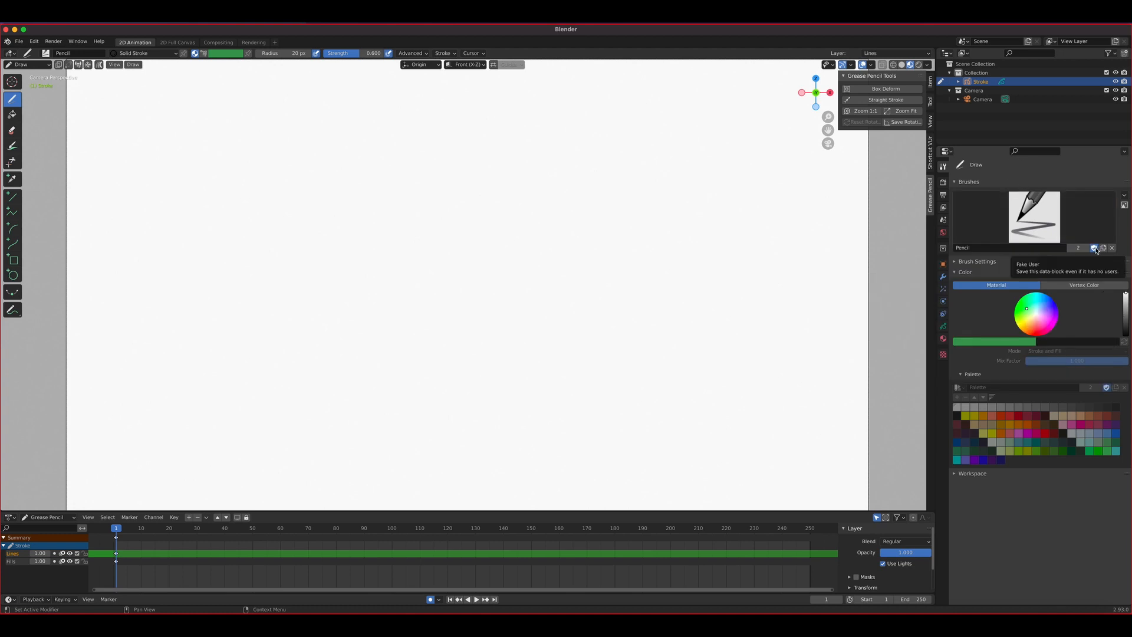
{"action": "mouse_move", "coordinate": [1050, 245]}
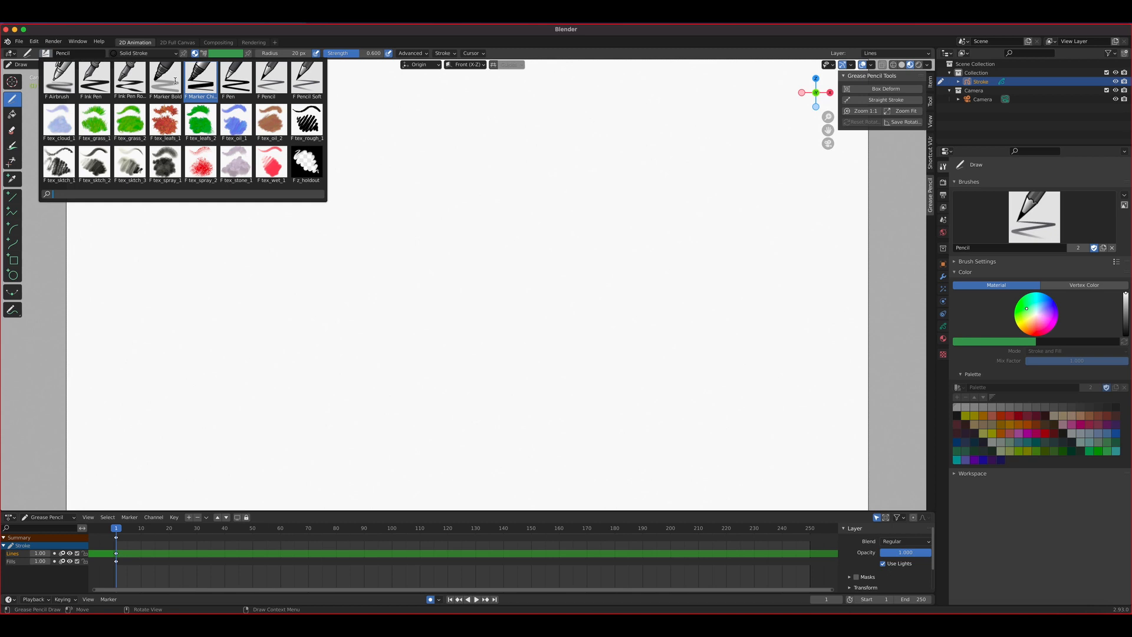
Draw a thick black mountain-ridge line across the canvas with the Ink Pen brush.
{"action": "left_click", "coordinate": [92, 80]}
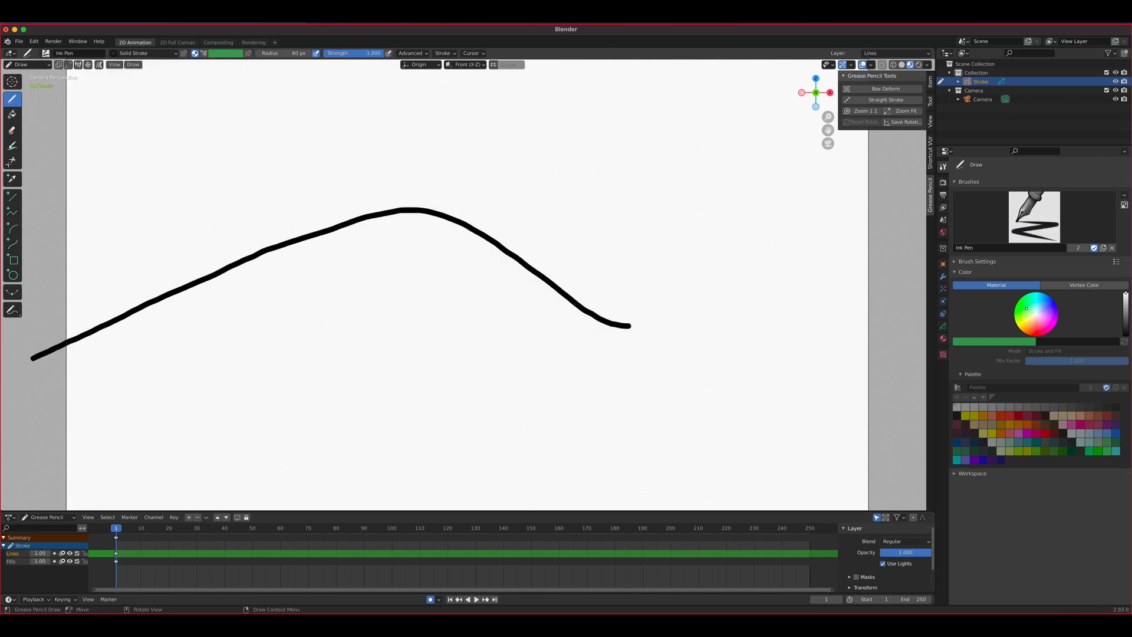
{"action": "mouse_move", "coordinate": [639, 326]}
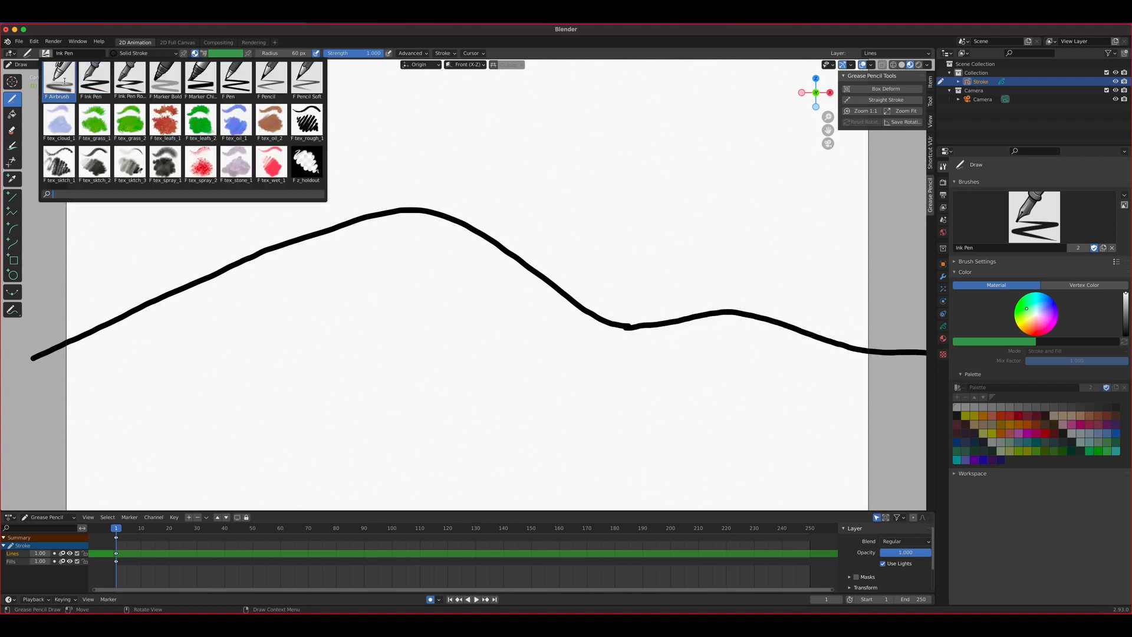
Paint green grass with tex_grass and a soft blue sky cloud with tex_cloud_1.
{"action": "left_click", "coordinate": [94, 120]}
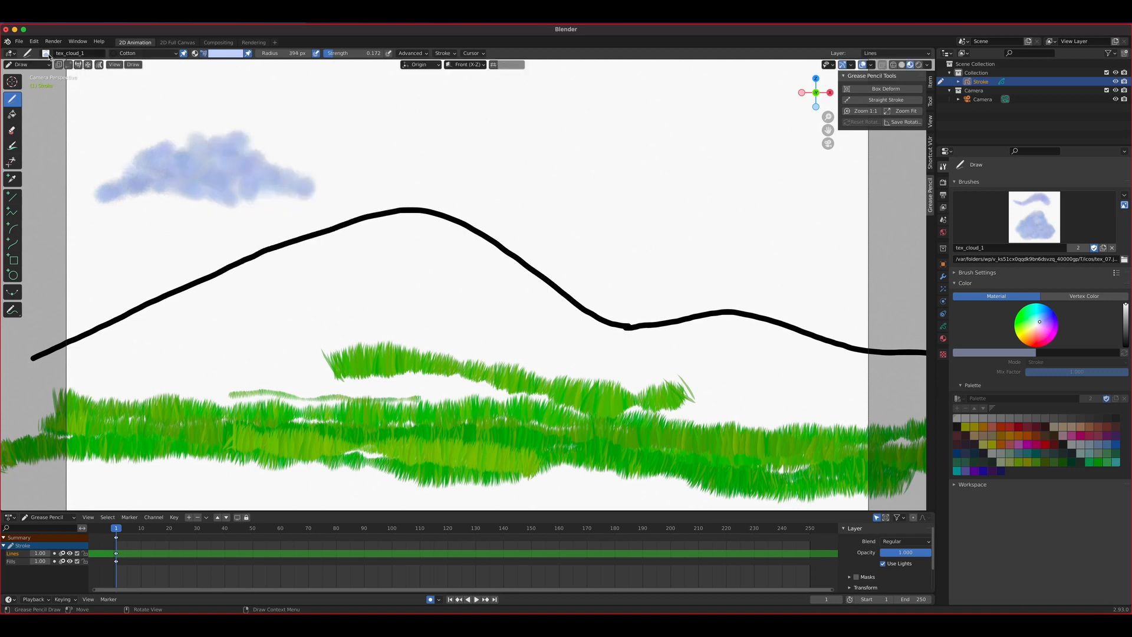
{"action": "left_click", "coordinate": [46, 53]}
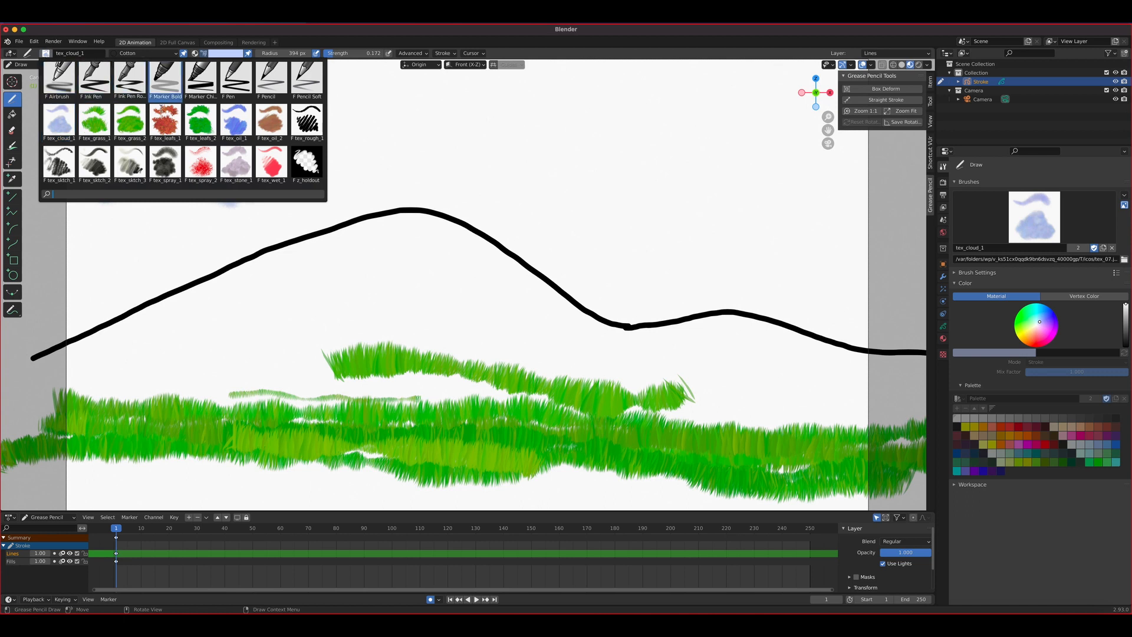
Spray red at the peak with tex_spray_2, then mask part with z_holdout.
{"action": "left_click", "coordinate": [200, 166]}
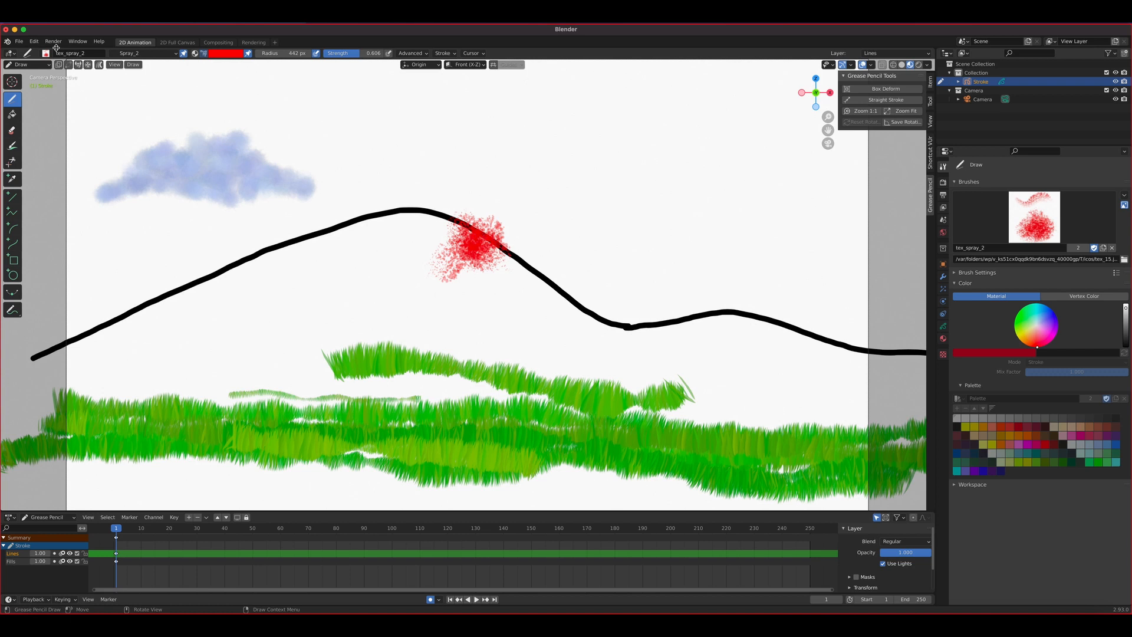
{"action": "left_click", "coordinate": [45, 53]}
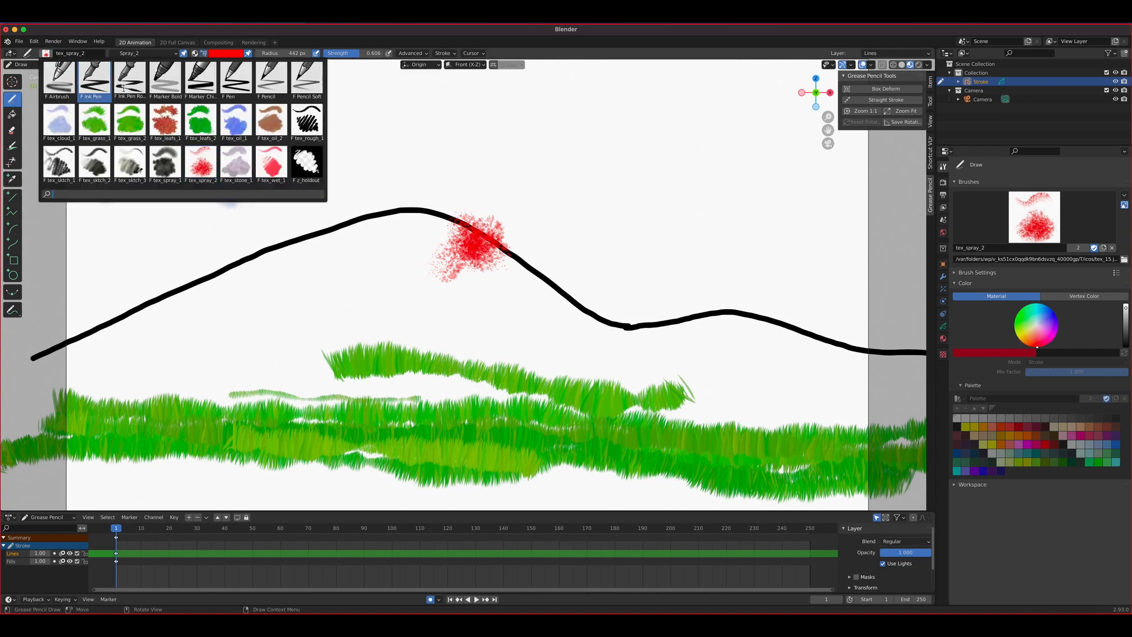
{"action": "left_click", "coordinate": [306, 163]}
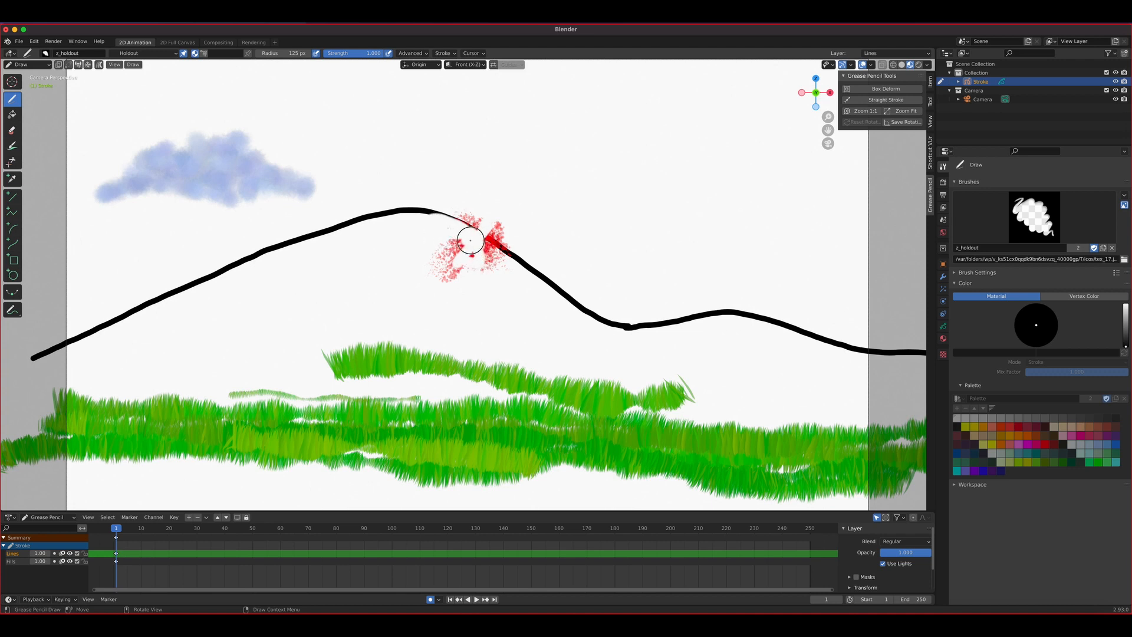
{"action": "mouse_move", "coordinate": [526, 234]}
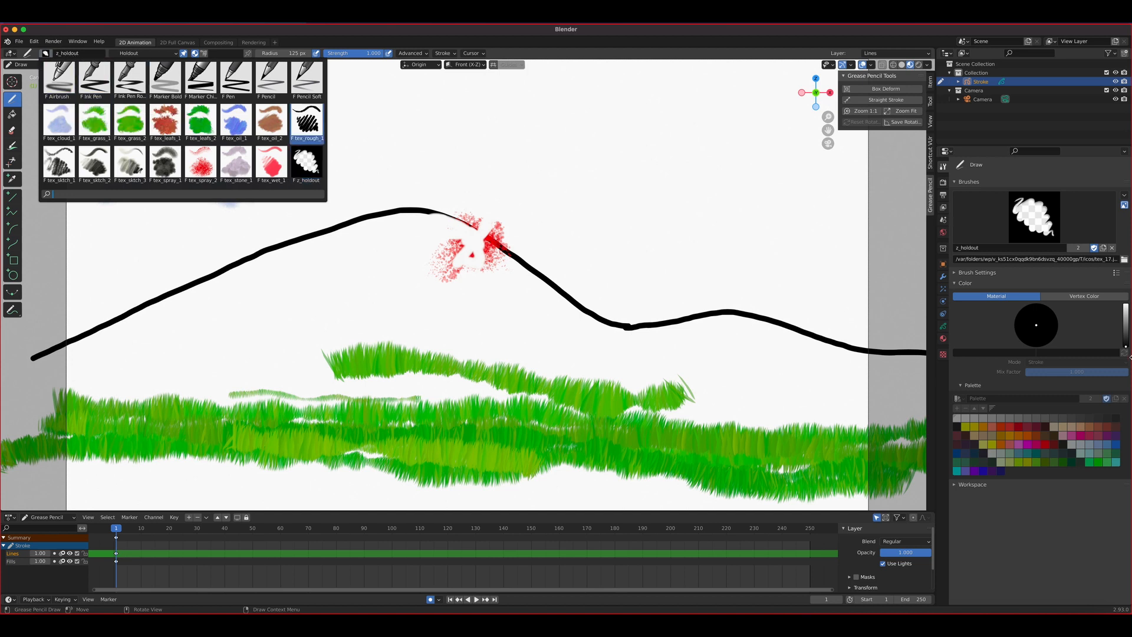
{"action": "left_click", "coordinate": [1125, 196]}
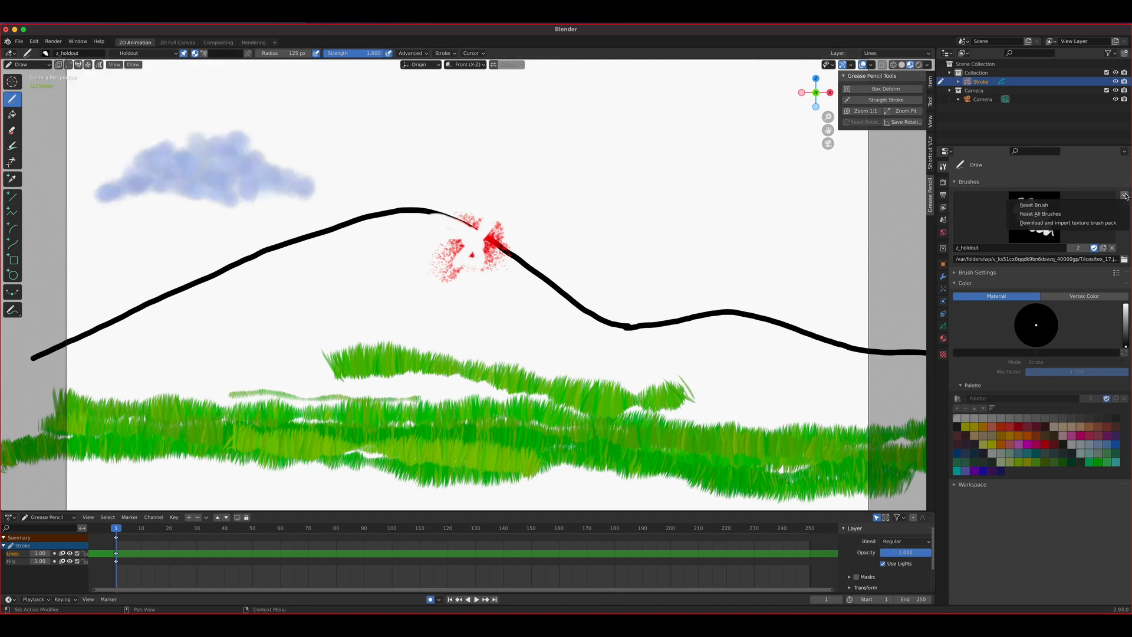
{"action": "mouse_move", "coordinate": [1068, 222]}
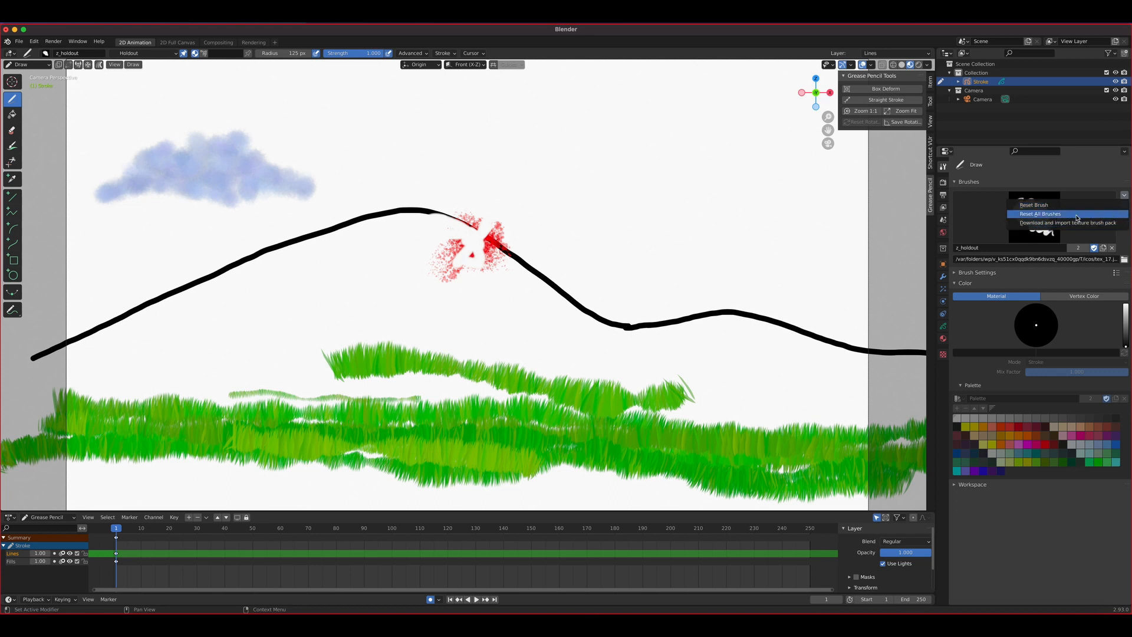
{"action": "left_click", "coordinate": [1040, 213]}
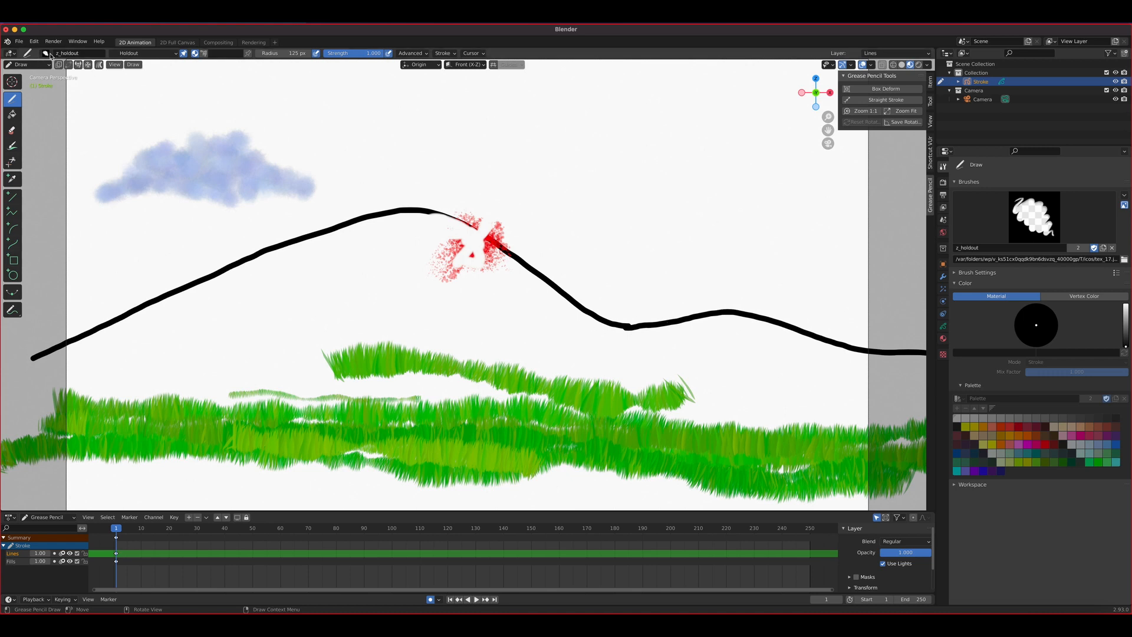
{"action": "left_click", "coordinate": [1034, 218]}
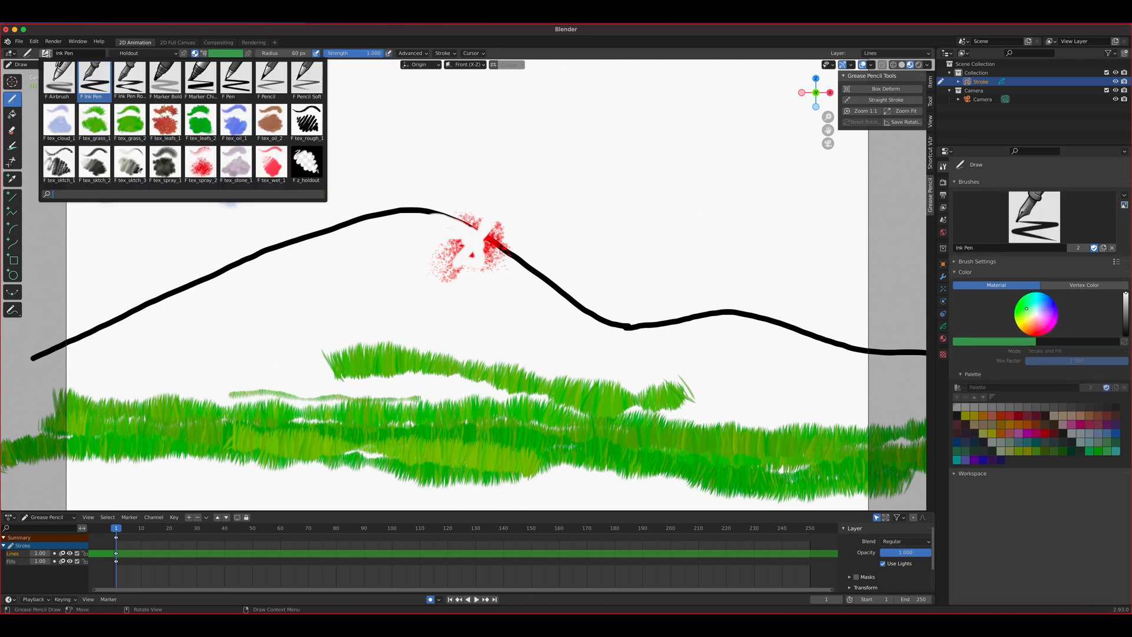
Use Ink Pen to cut a gap, trying Squares Stroke then returning to Solid Stroke.
{"action": "left_click", "coordinate": [58, 119]}
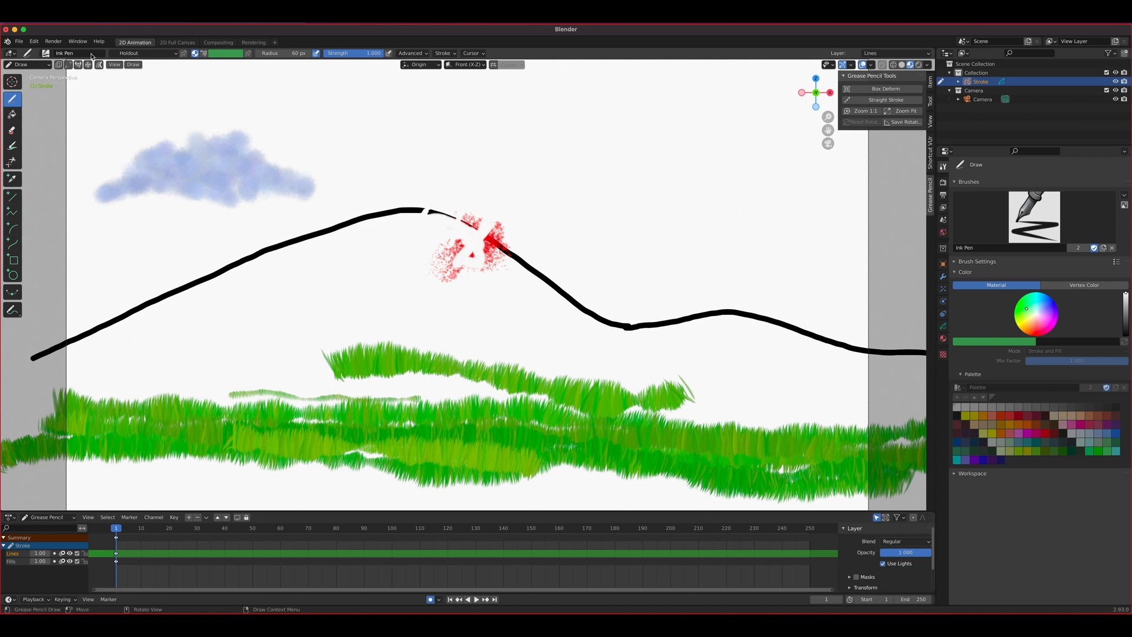
{"action": "left_click", "coordinate": [143, 52]}
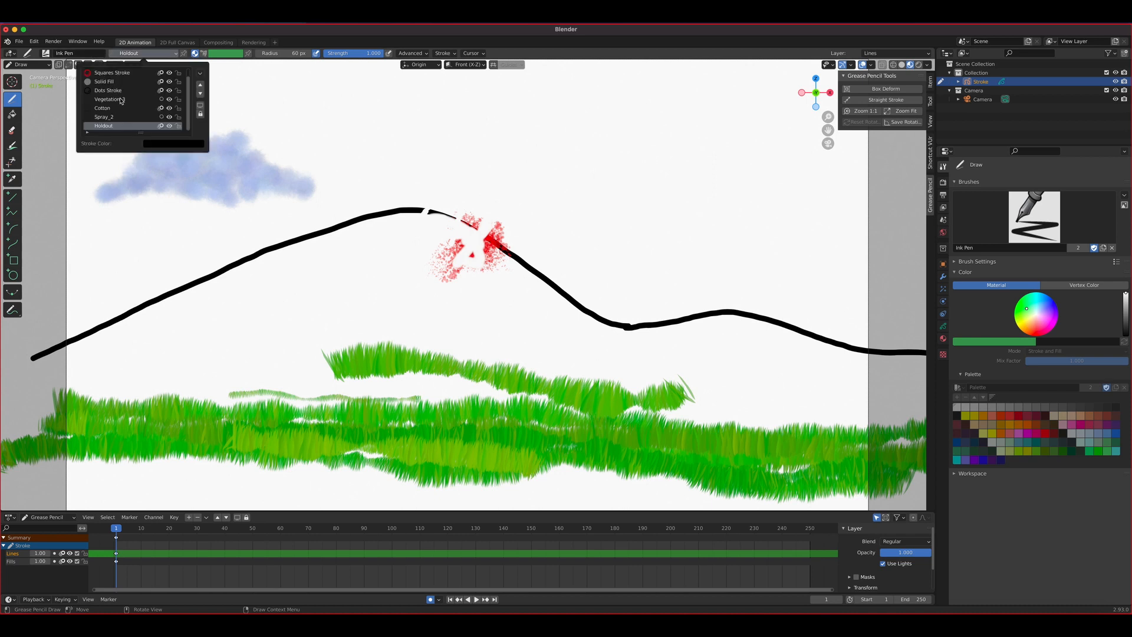
{"action": "left_click", "coordinate": [112, 72]}
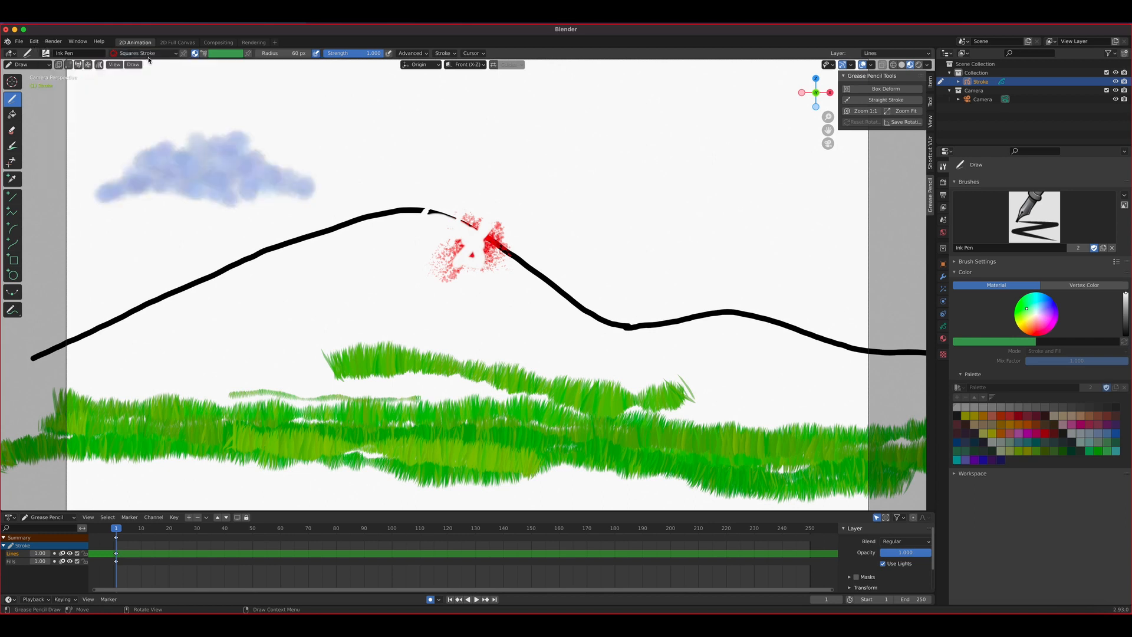
{"action": "left_click", "coordinate": [143, 52]}
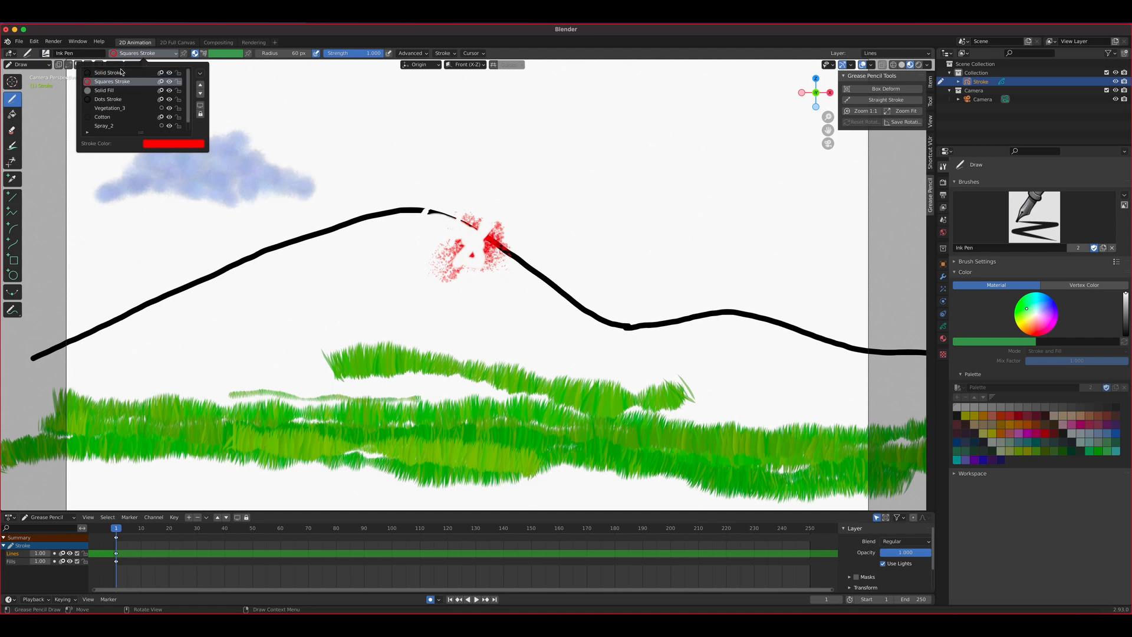
{"action": "left_click", "coordinate": [107, 71]}
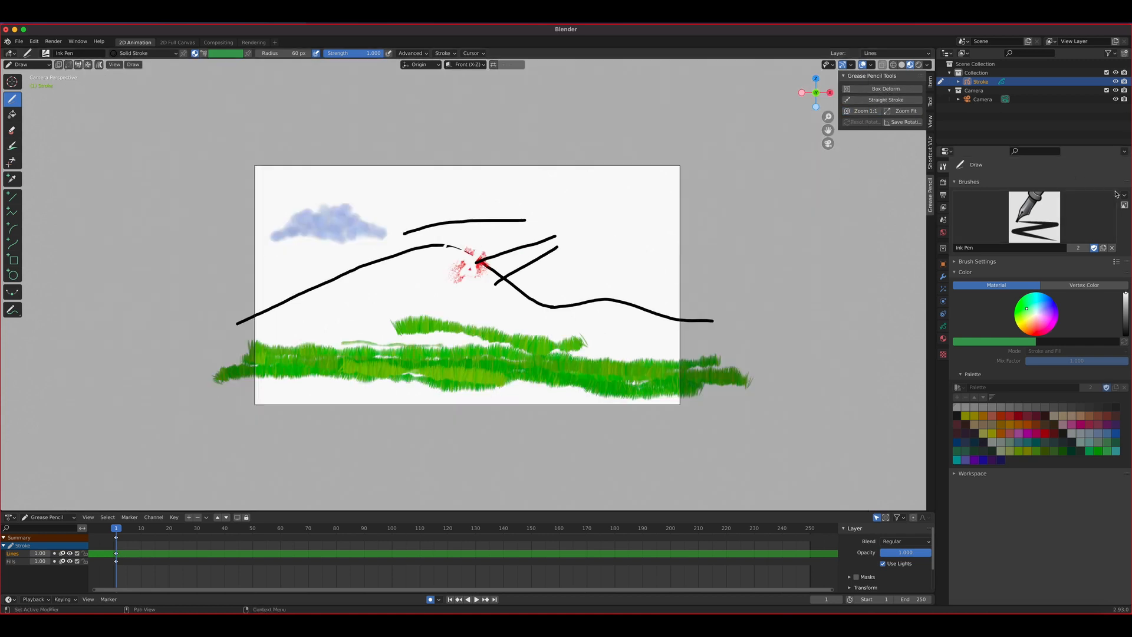
Draw an extra Solid Stroke ink line near the mountain peak, then open the Edit menu.
{"action": "left_click", "coordinate": [1120, 195]}
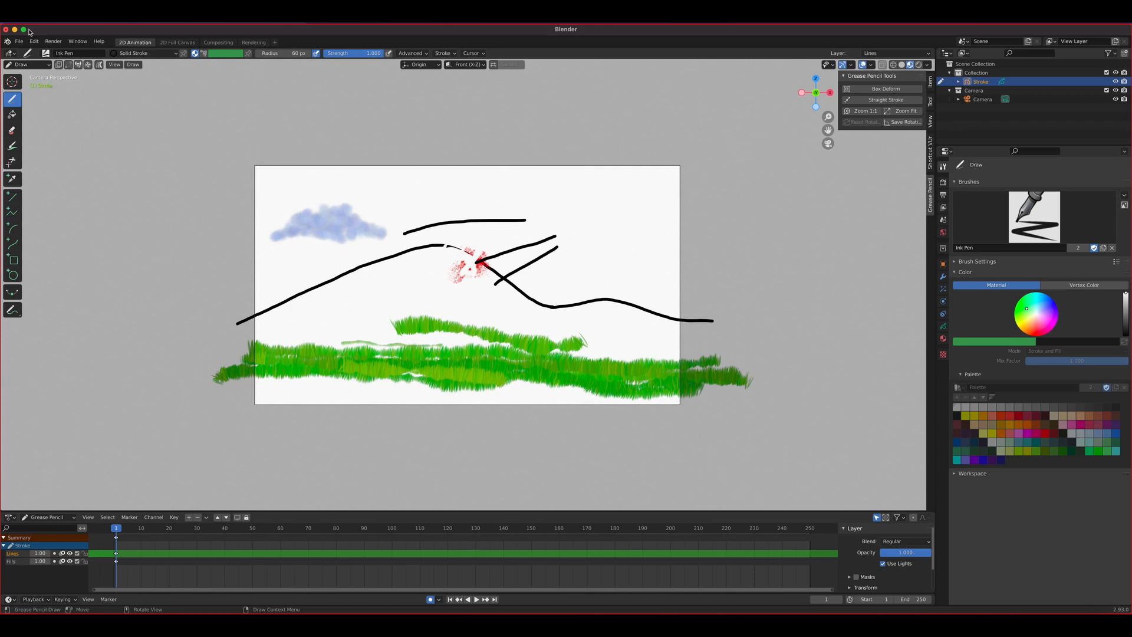
{"action": "left_click", "coordinate": [33, 41]}
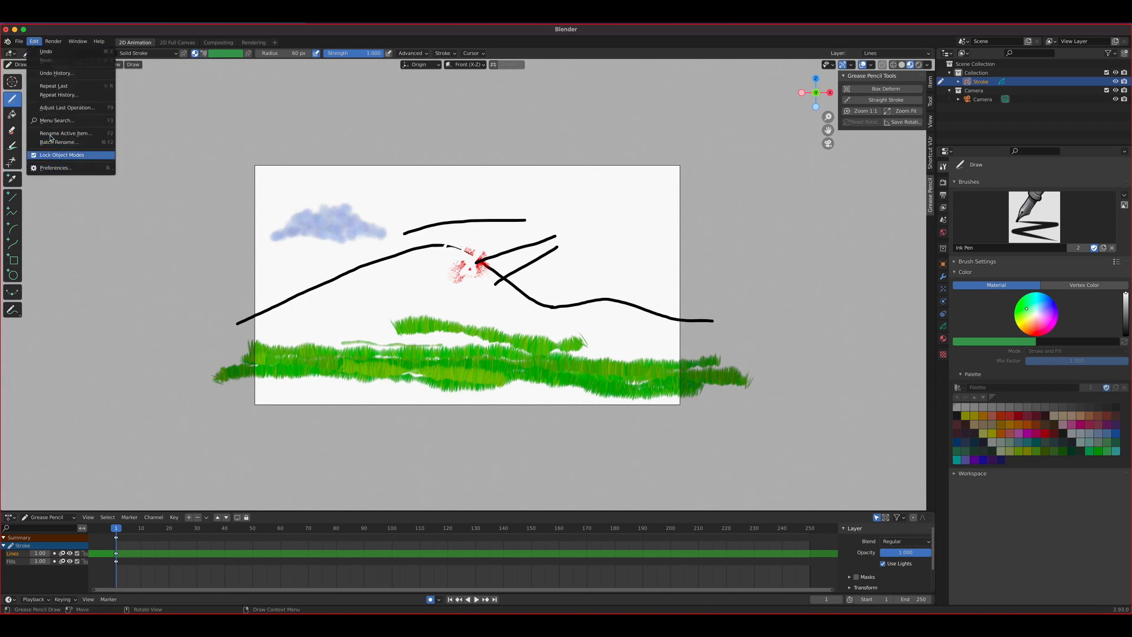
{"action": "left_click", "coordinate": [56, 167]}
{"action": "type", "text": "grease"}
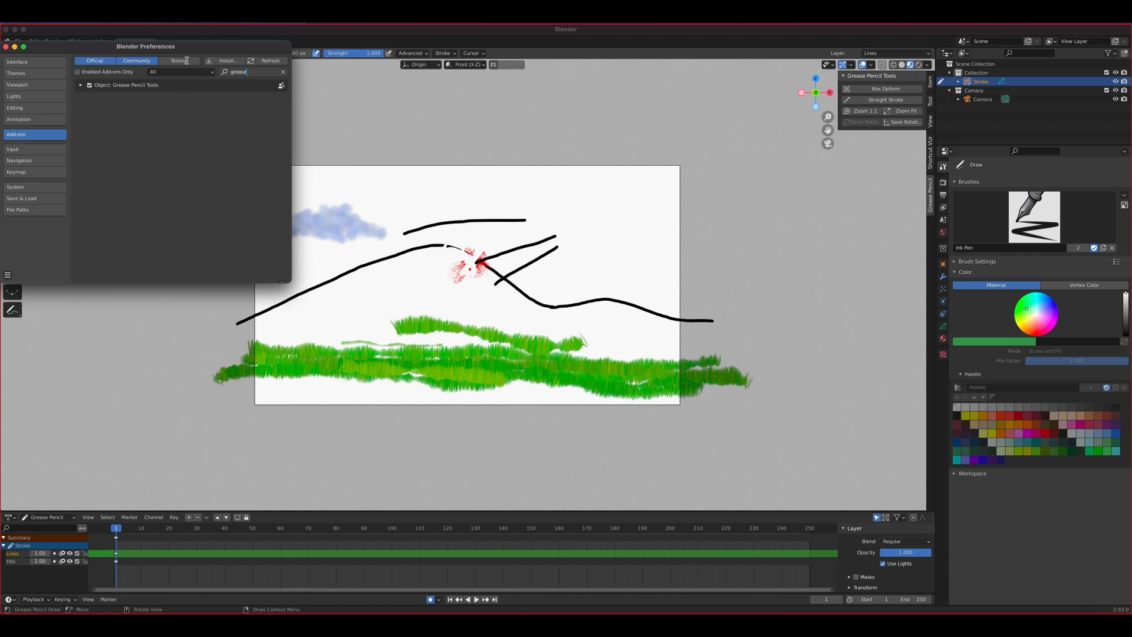
{"action": "left_click_drag", "start_coordinate": [145, 46], "coordinate": [435, 103]}
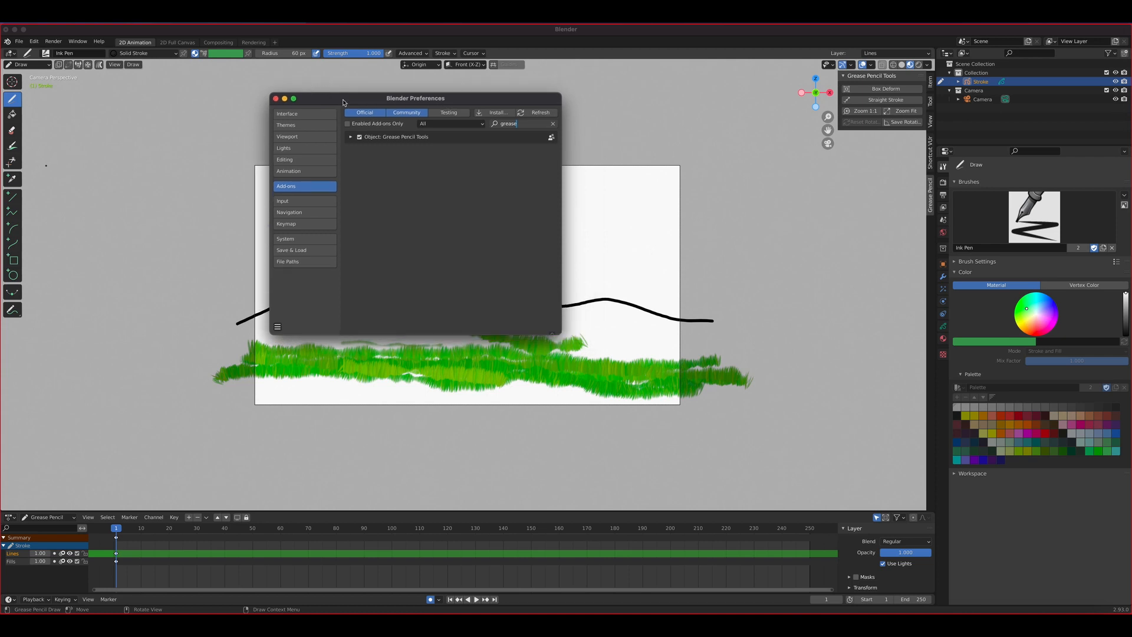
{"action": "mouse_move", "coordinate": [501, 115]}
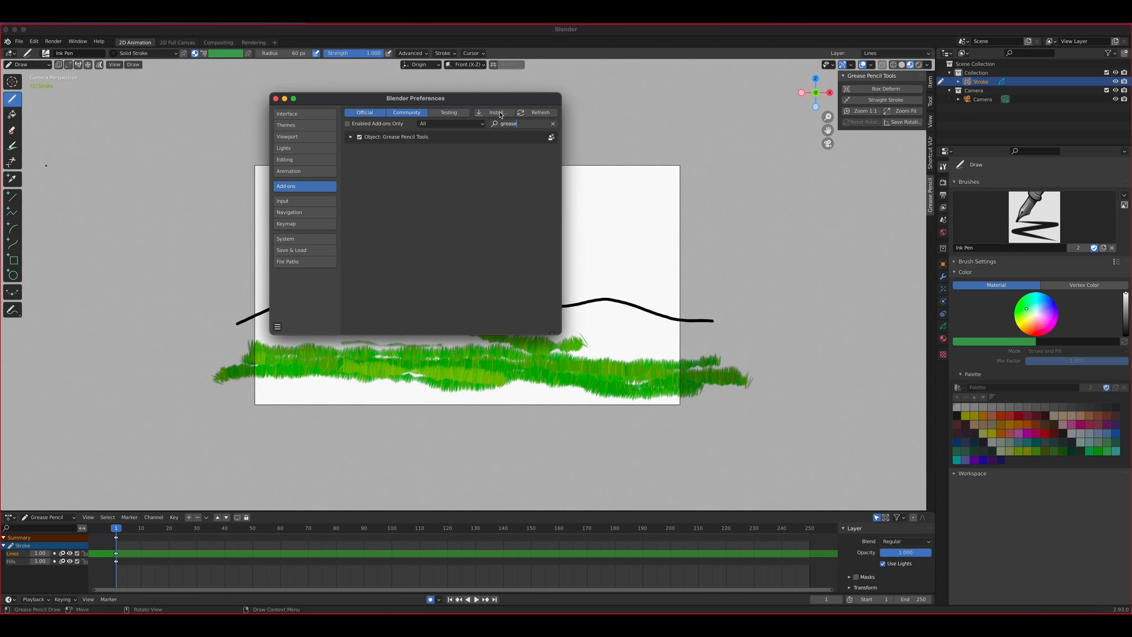
{"action": "mouse_move", "coordinate": [492, 135]}
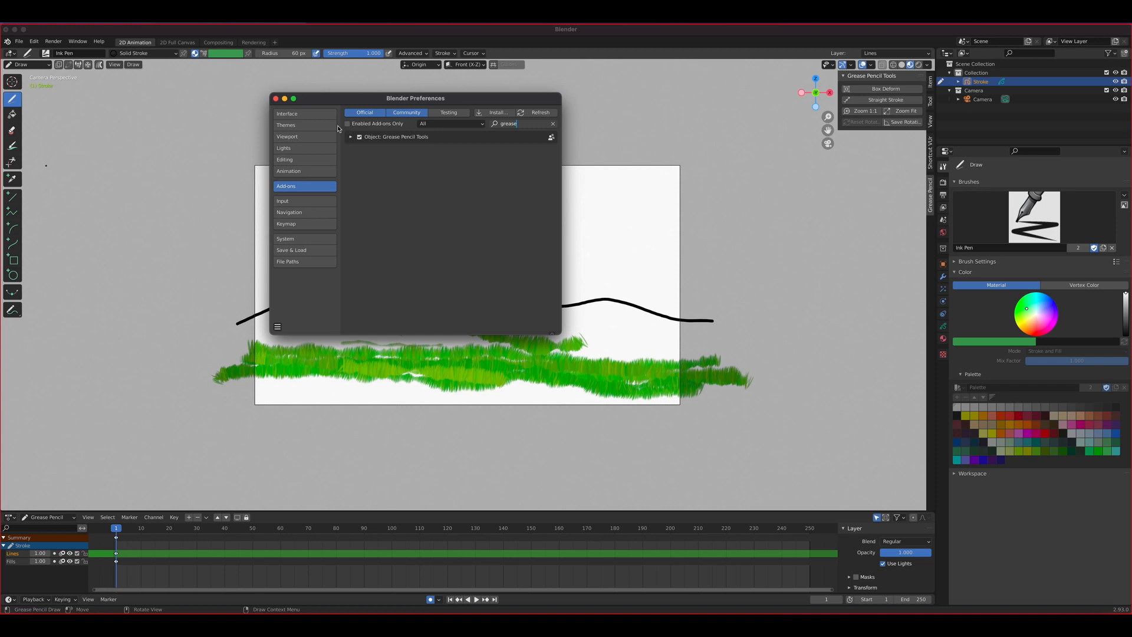
{"action": "left_click", "coordinate": [274, 99]}
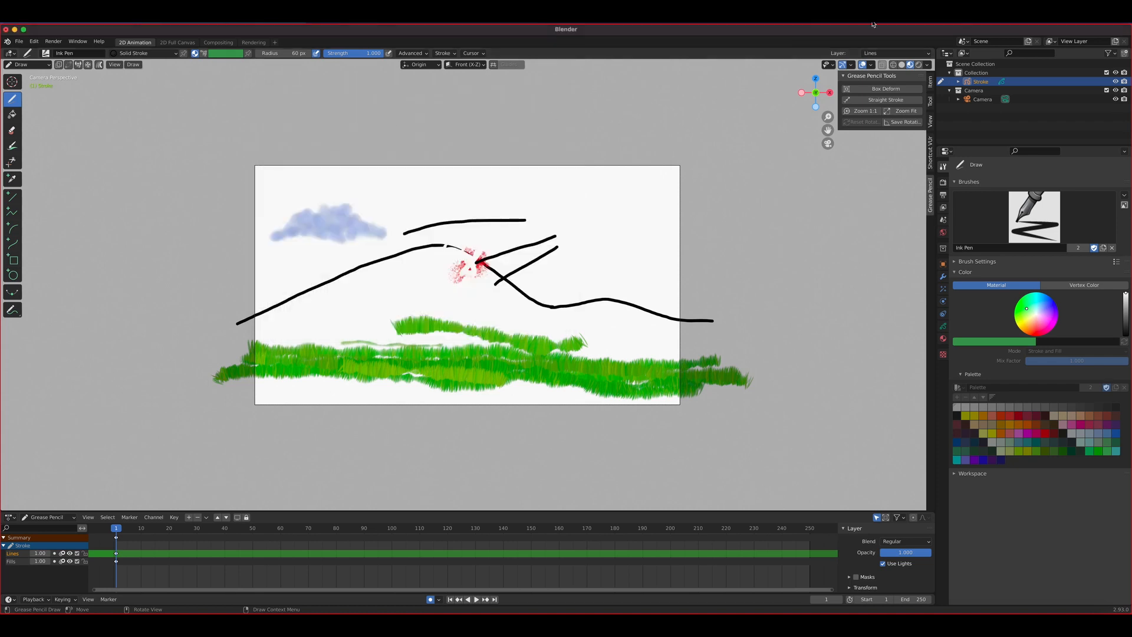